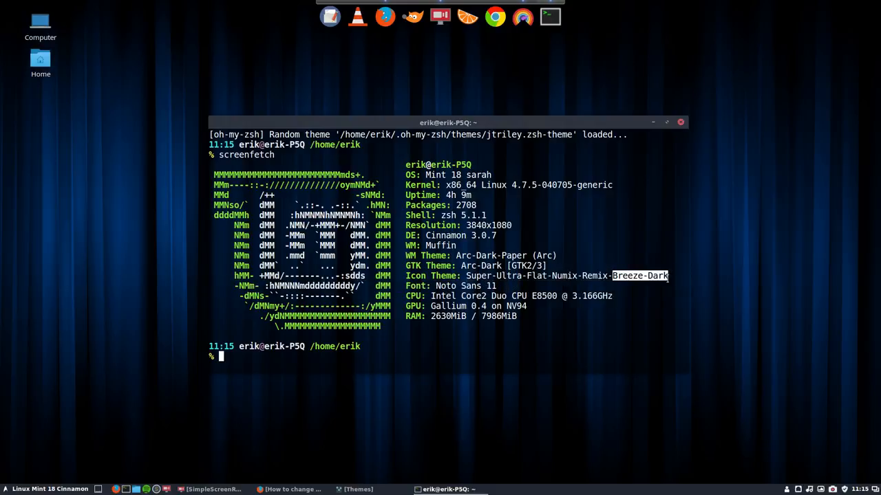
{"action": "mouse_move", "coordinate": [642, 309]}
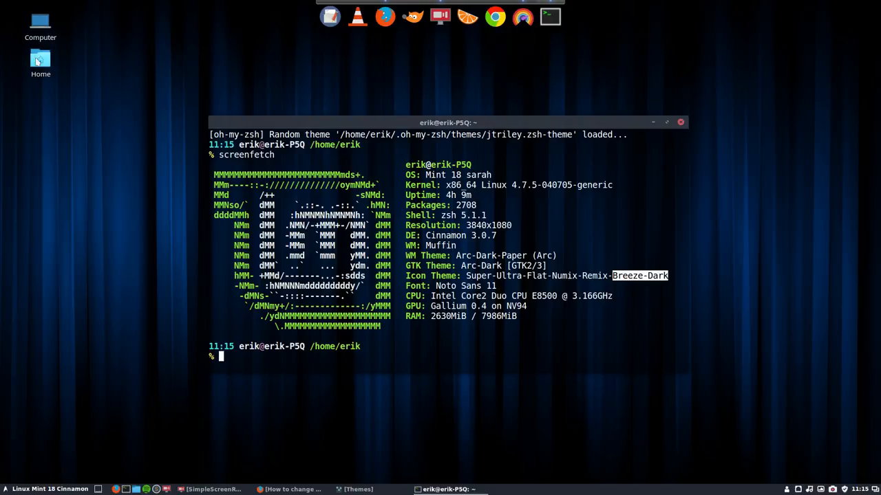
- Open the Home folder from the desktop icon and glance at the menu's Graphics category
{"action": "double_click", "coordinate": [41, 62]}
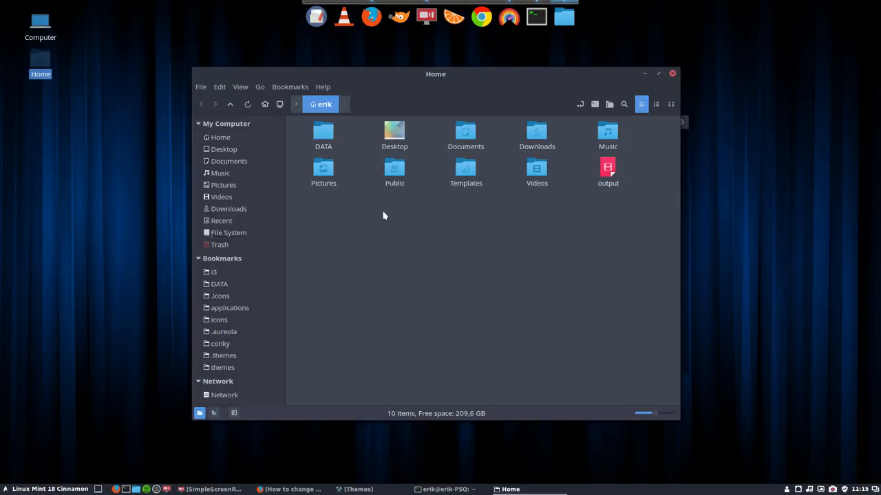
{"action": "mouse_move", "coordinate": [268, 298]}
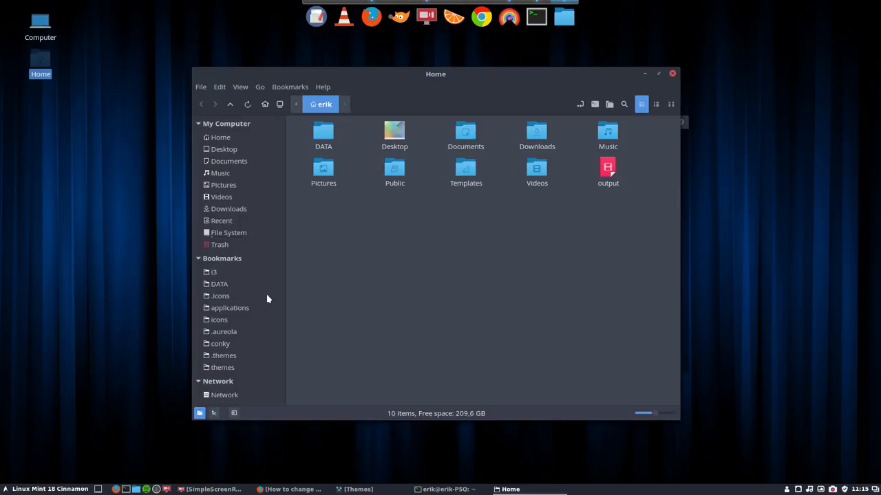
{"action": "left_click", "coordinate": [6, 489]}
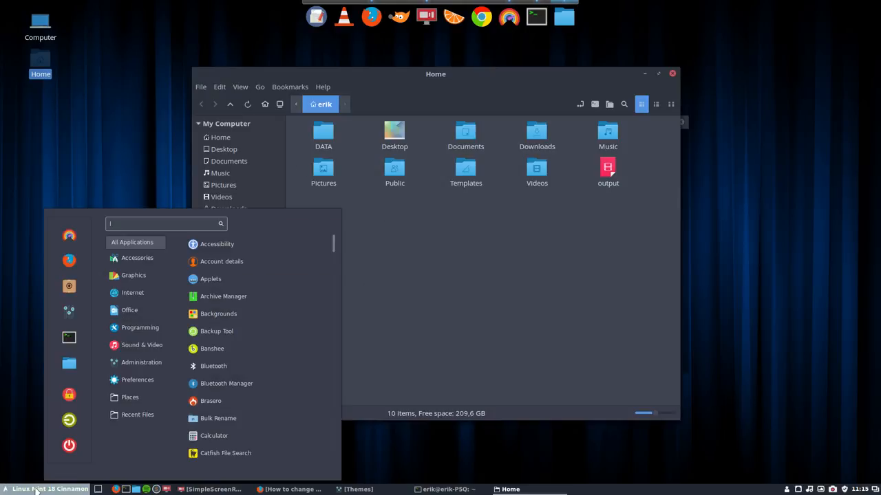
{"action": "left_click", "coordinate": [137, 414]}
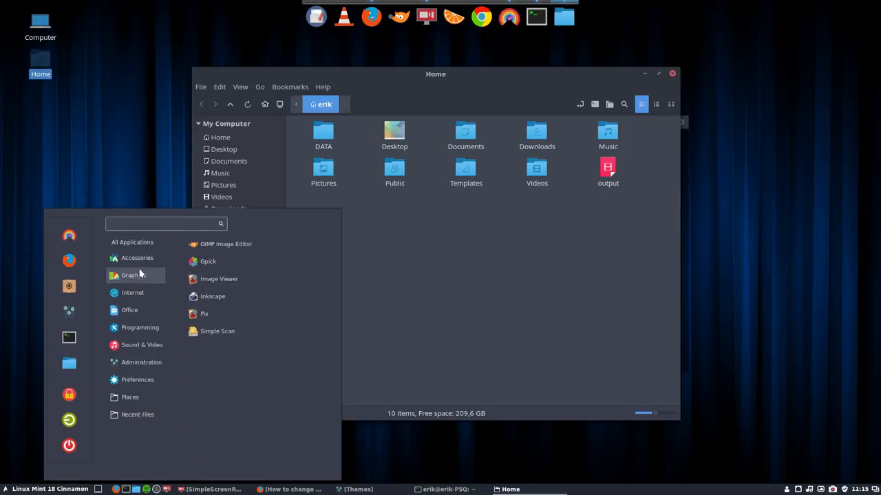
{"action": "left_click", "coordinate": [132, 243]}
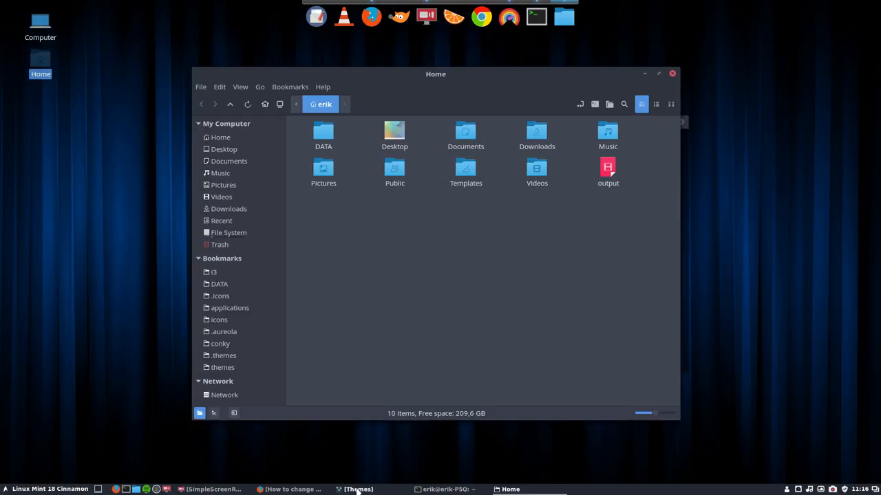
- Try the Arc-Dark-Evopop, Faba, Luv and Numix controls themes in Themes
{"action": "left_click", "coordinate": [358, 489]}
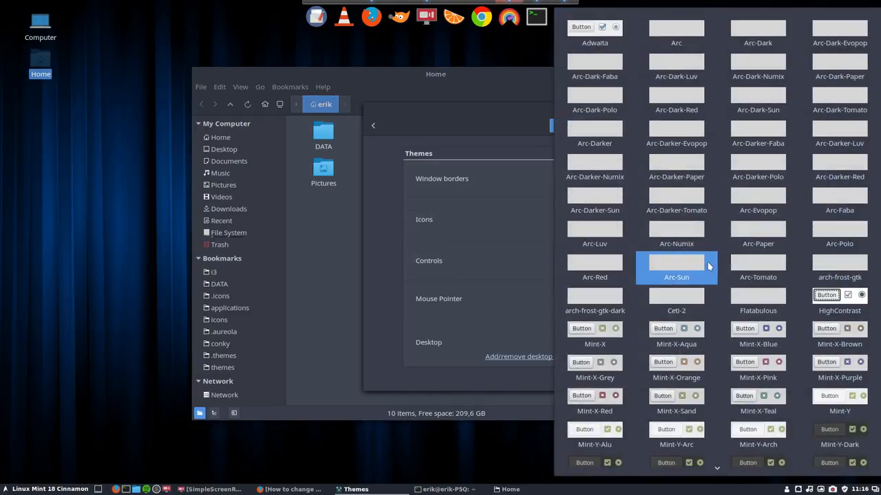
{"action": "left_click", "coordinate": [757, 67]}
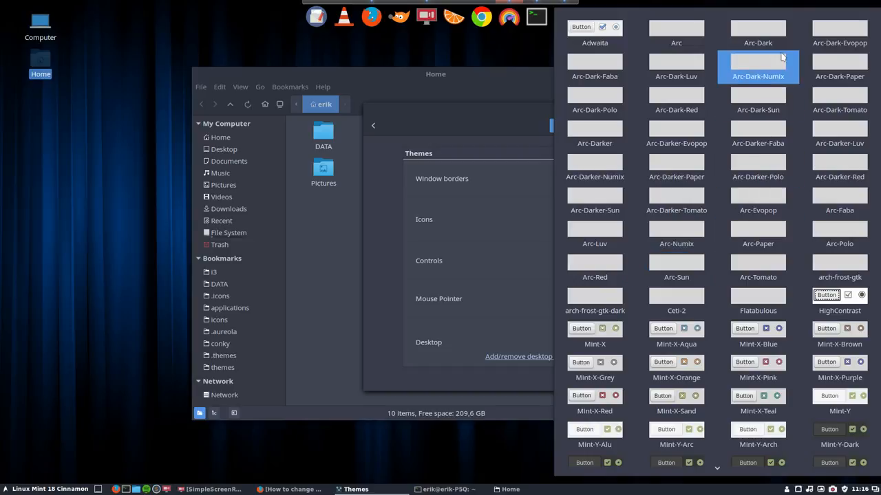
{"action": "left_click", "coordinate": [757, 31]}
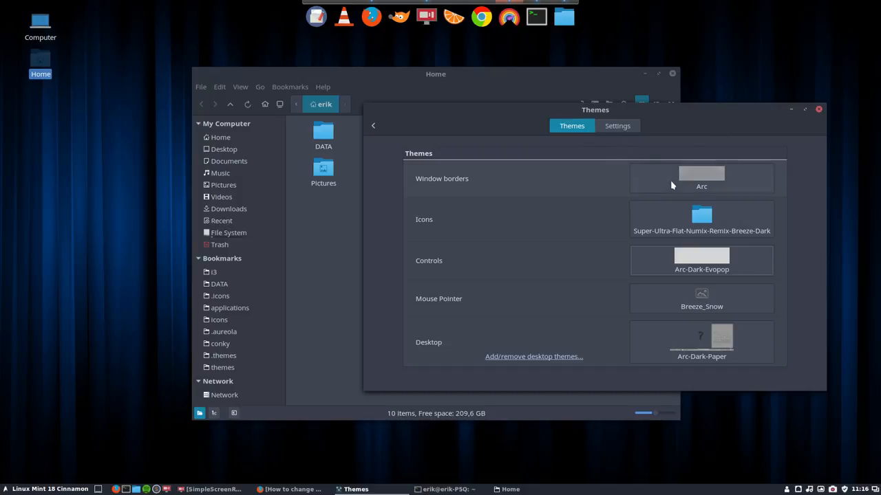
{"action": "mouse_move", "coordinate": [701, 219]}
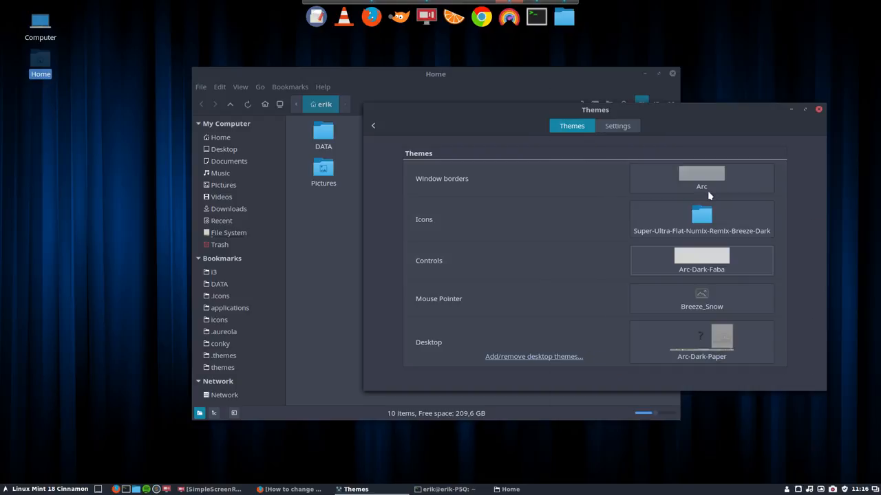
{"action": "left_click", "coordinate": [701, 178]}
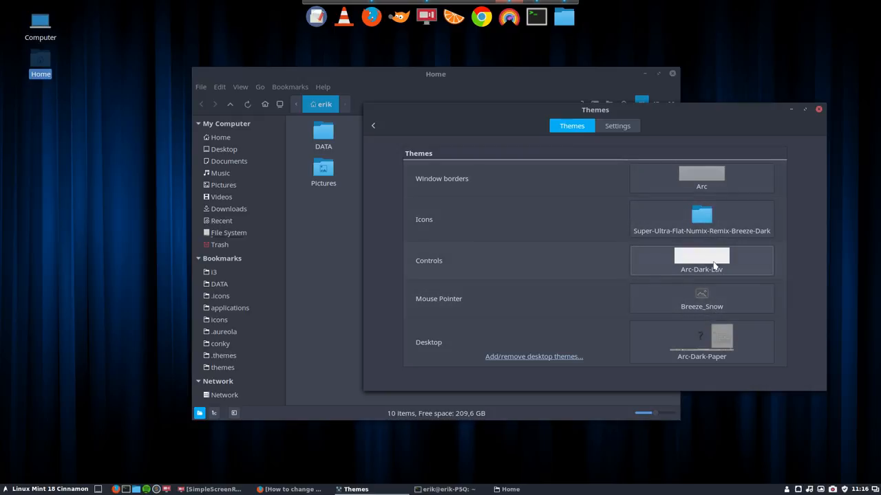
{"action": "left_click", "coordinate": [702, 260]}
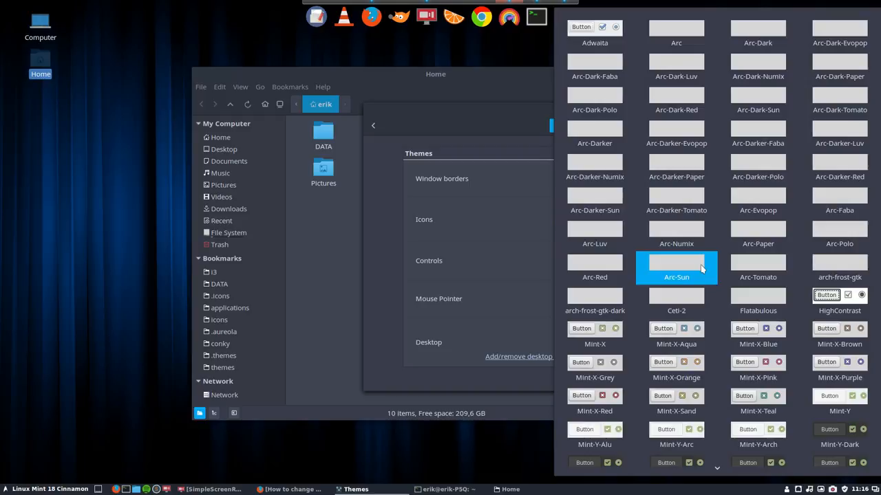
{"action": "left_click", "coordinate": [758, 62]}
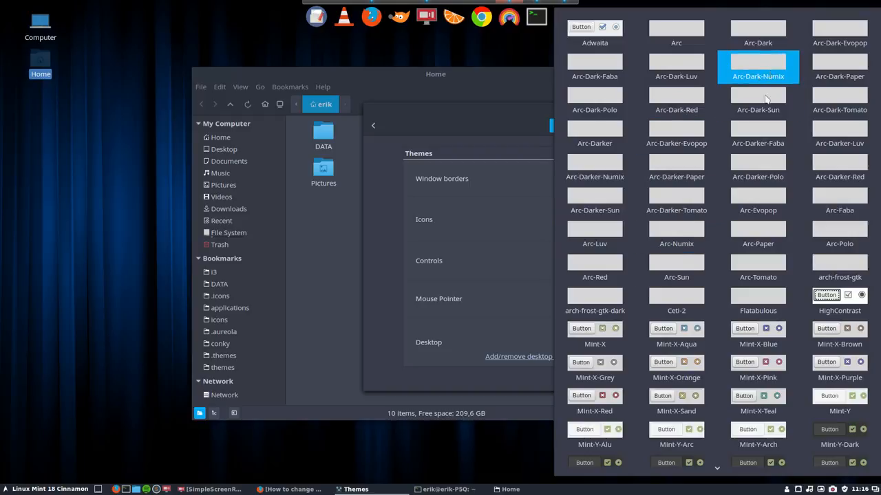
{"action": "left_click", "coordinate": [757, 67]}
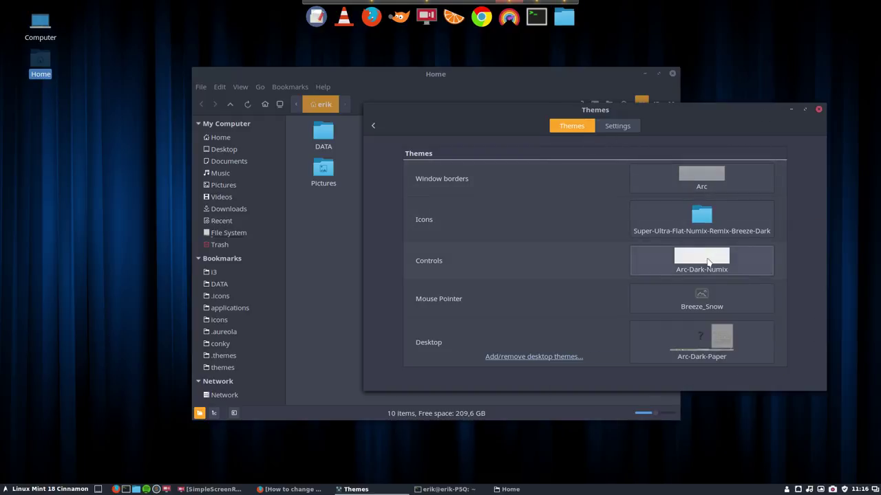
- Try Arc-Dark-Polo, Red and Sun controls, then settle on Arc-Dark-Tomato
{"action": "left_click", "coordinate": [701, 260]}
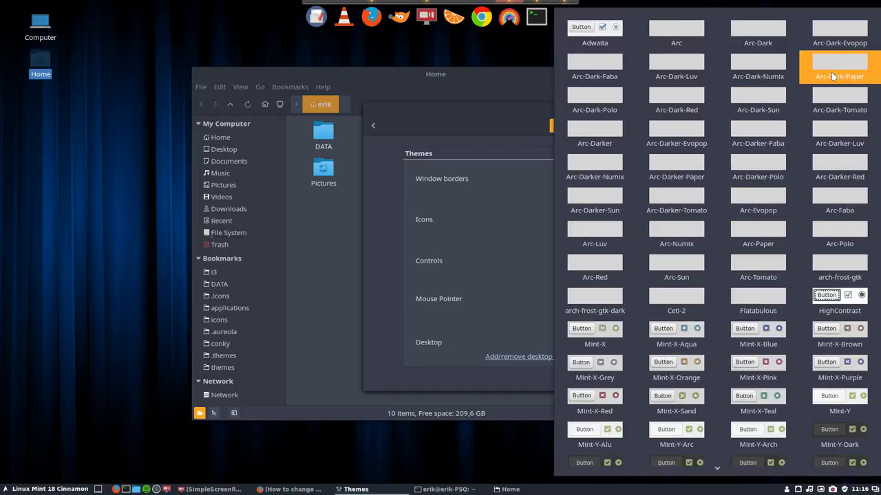
{"action": "scroll", "scroll_direction": "up", "scroll_amount": 3}
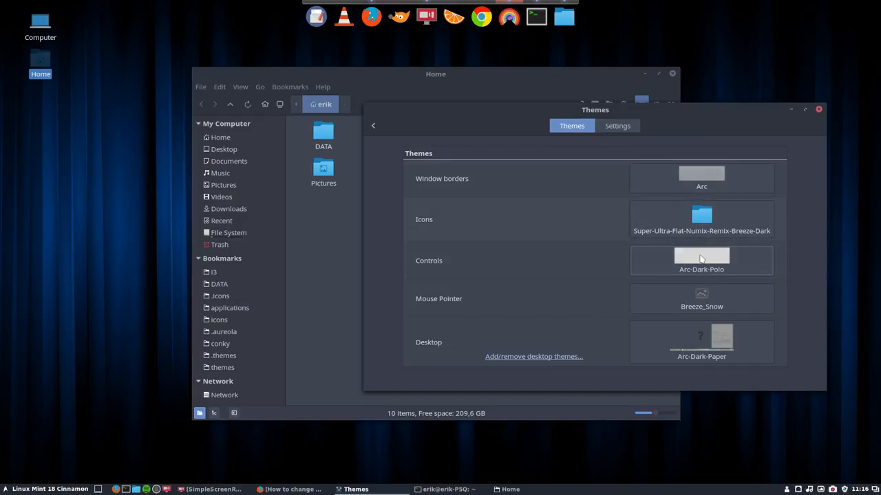
{"action": "left_click", "coordinate": [701, 261]}
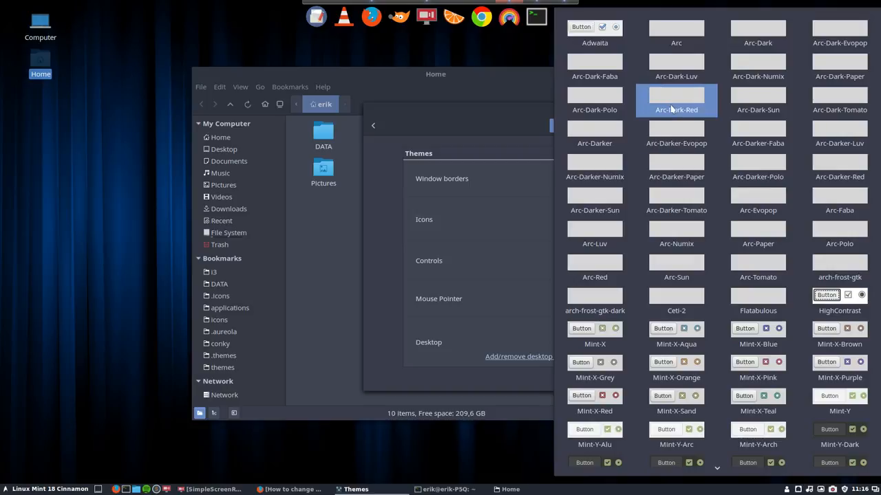
{"action": "left_click", "coordinate": [676, 101]}
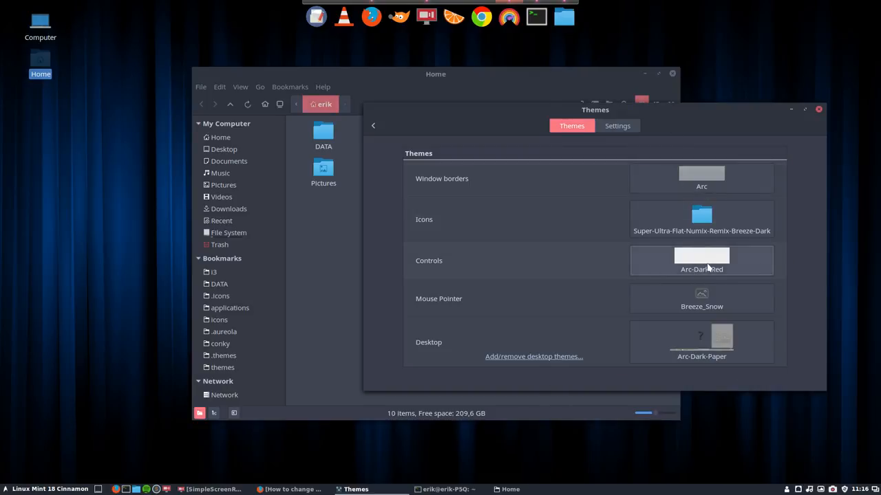
{"action": "left_click", "coordinate": [701, 261]}
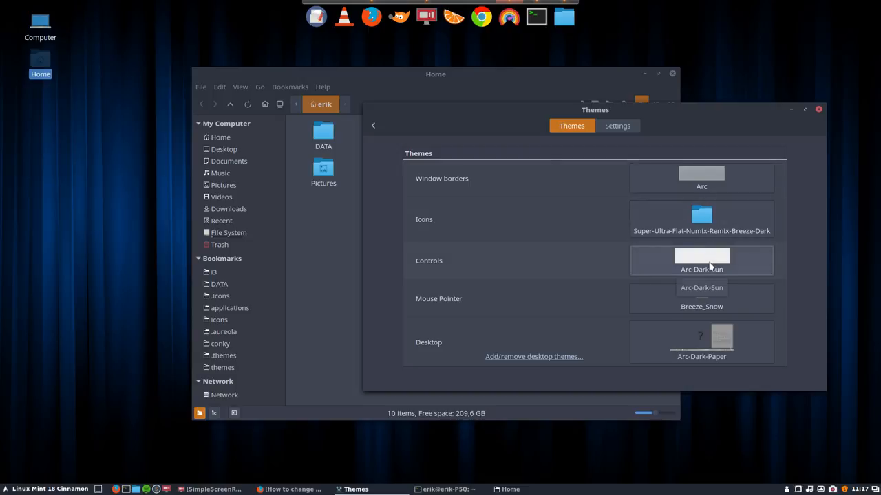
{"action": "left_click", "coordinate": [701, 260]}
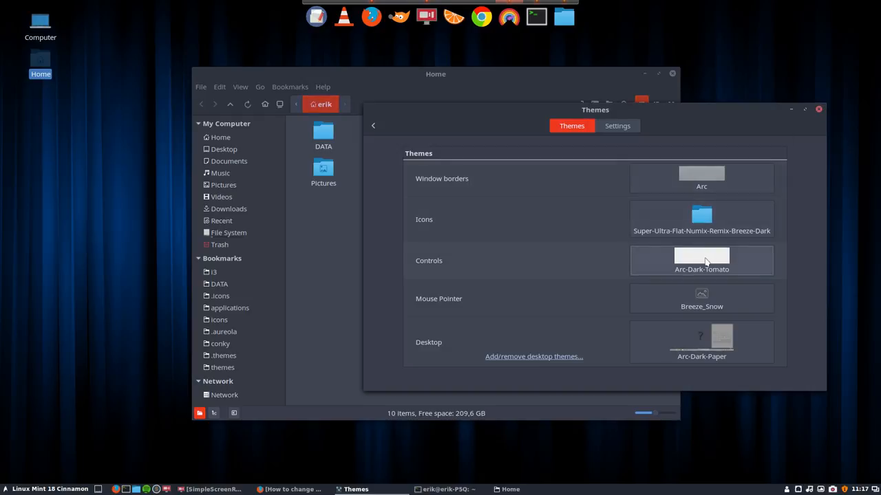
{"action": "left_click", "coordinate": [701, 260]}
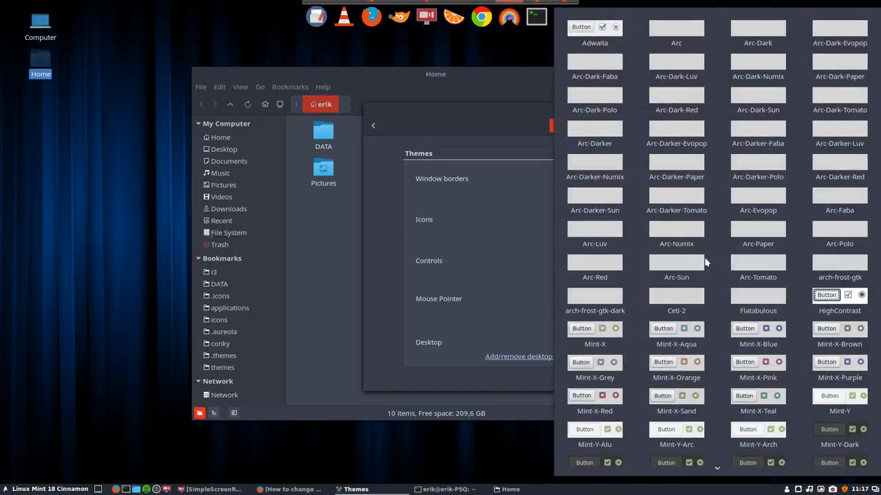
{"action": "left_click", "coordinate": [594, 96]}
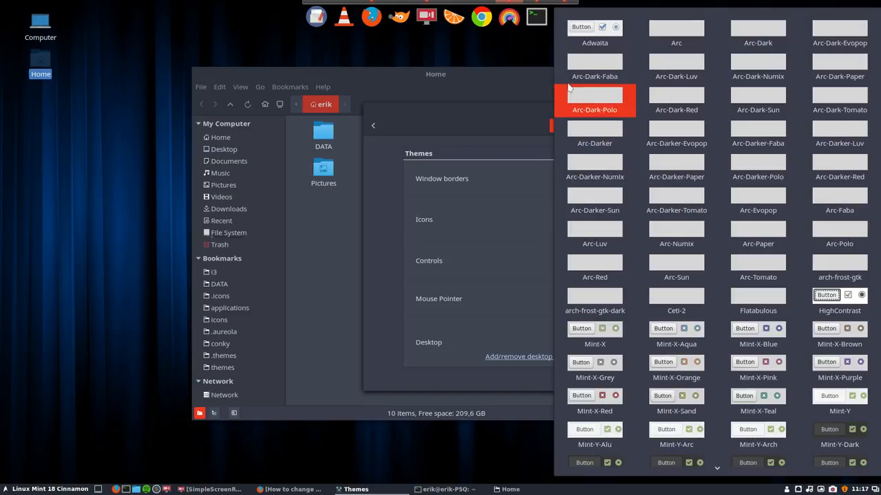
{"action": "left_click", "coordinate": [675, 67]}
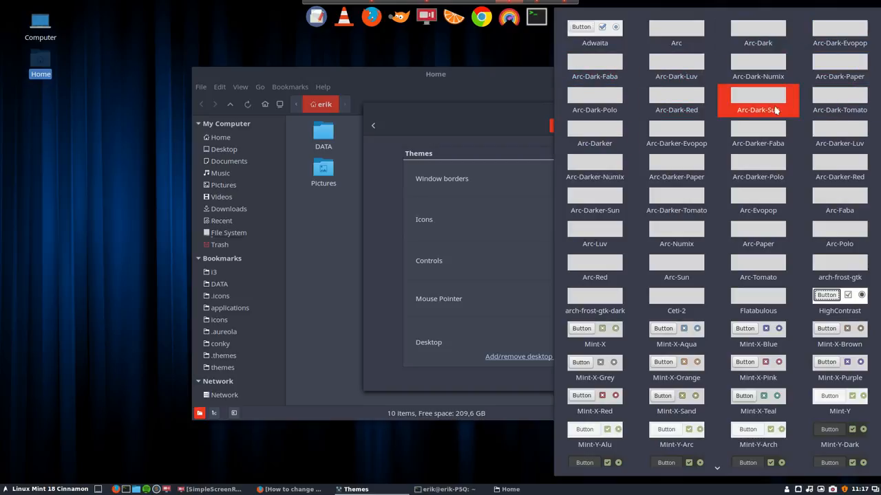
{"action": "left_click", "coordinate": [757, 33]}
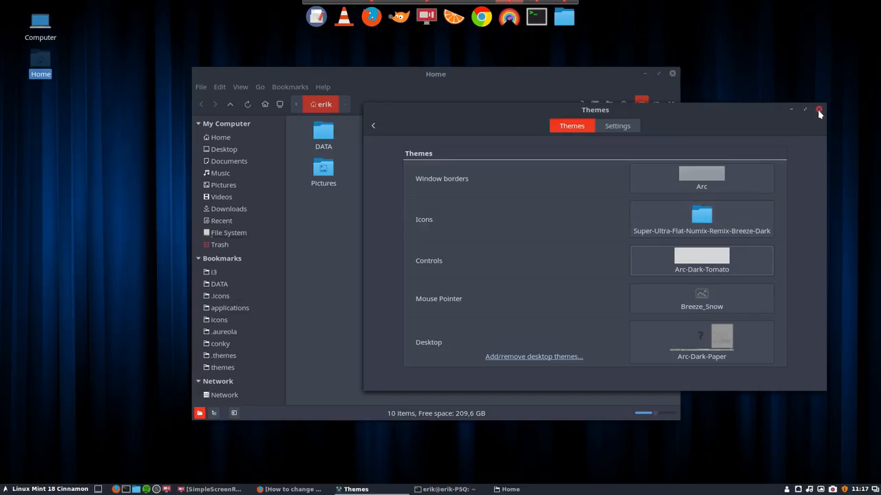
- Close the Themes settings window and the Nemo Home window
{"action": "left_click", "coordinate": [819, 110]}
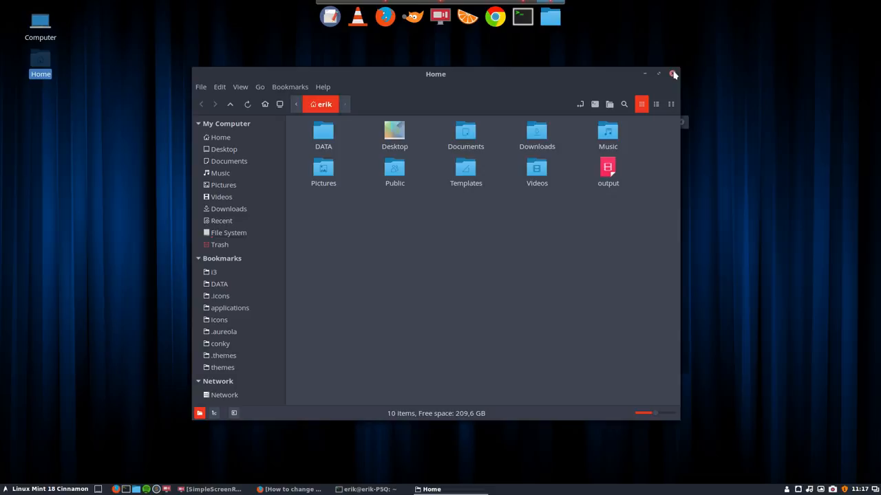
{"action": "left_click", "coordinate": [674, 74]}
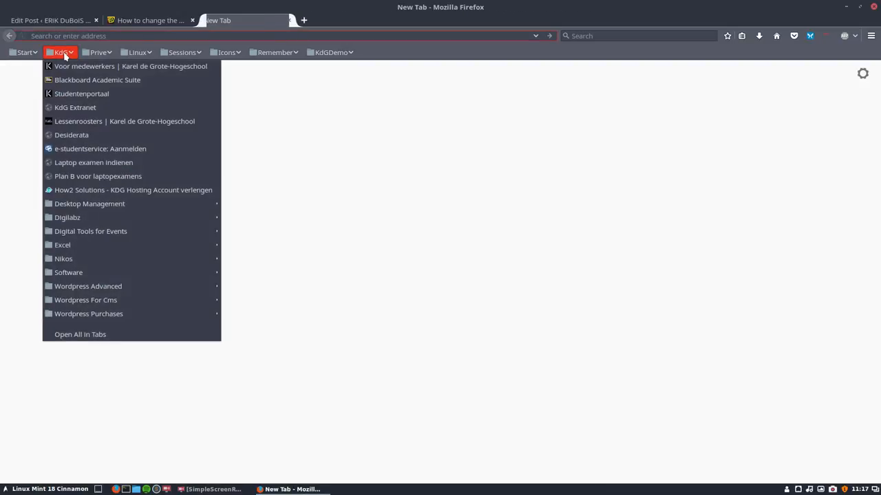
- Reach the arc-theme-colora repository through the Start bookmarks' Github profile and Repositories list
{"action": "left_click", "coordinate": [24, 51]}
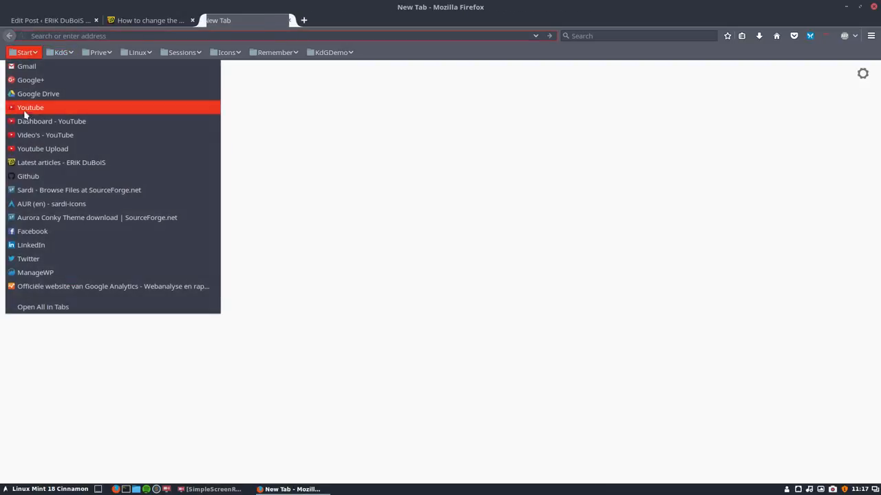
{"action": "left_click", "coordinate": [28, 176]}
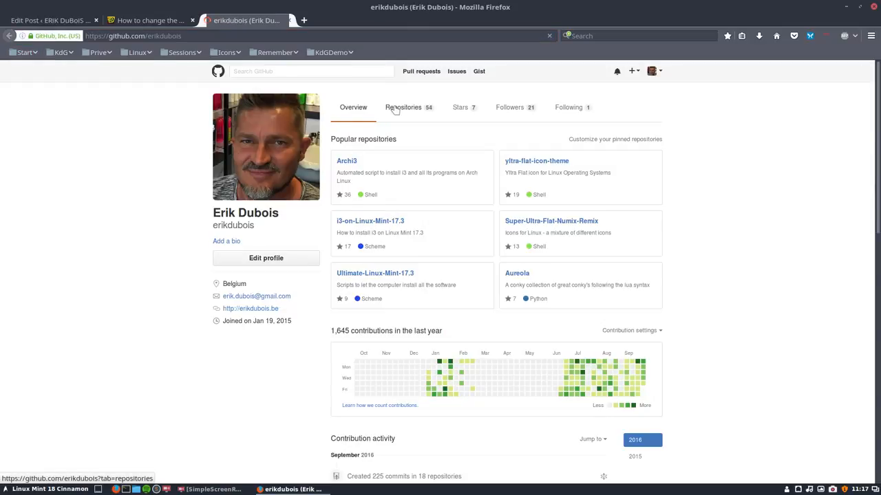
{"action": "left_click", "coordinate": [404, 106]}
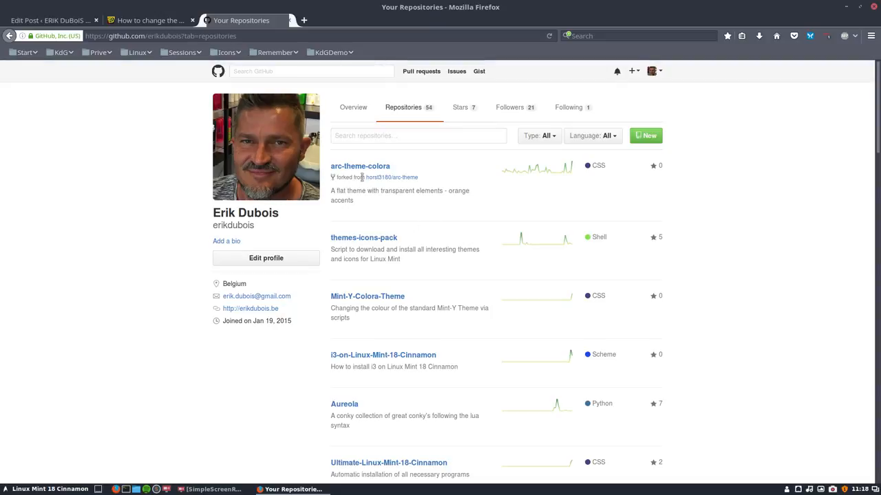
{"action": "left_click", "coordinate": [360, 166]}
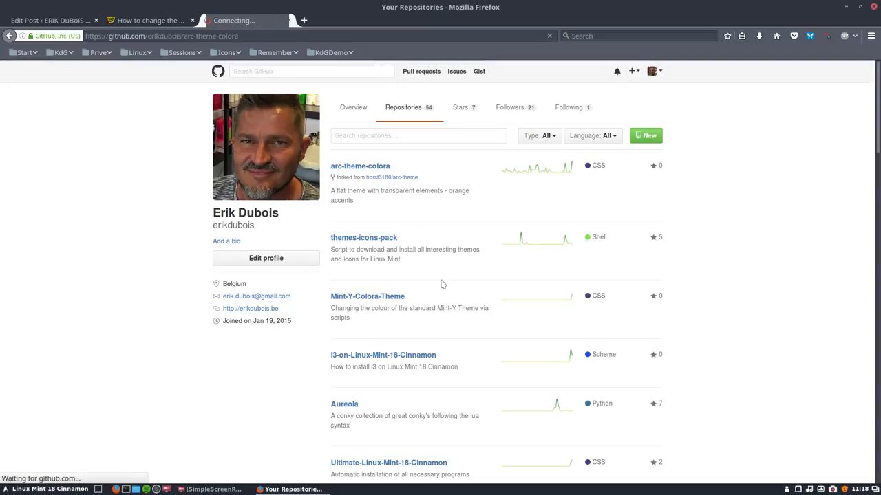
{"action": "left_click", "coordinate": [360, 166]}
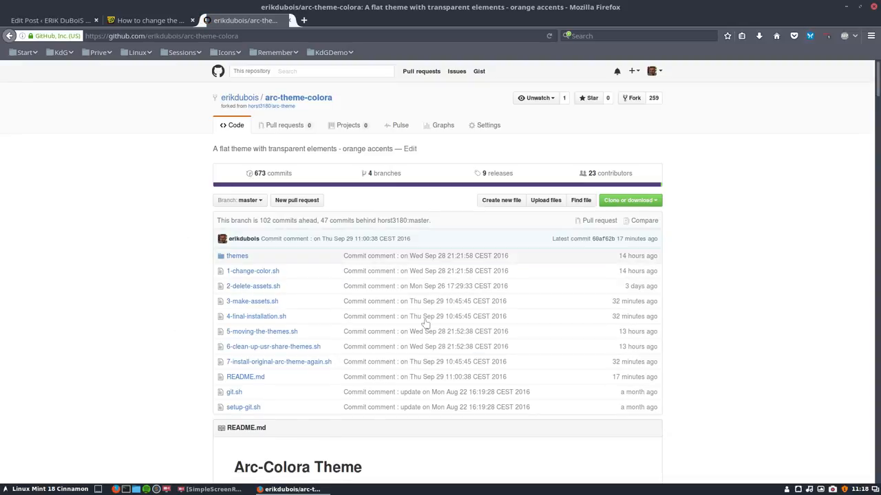
- Scroll the arc-theme-colora README down to 'Install the theme with the following scripts'
{"action": "scroll", "scroll_direction": "down", "scroll_amount": 3}
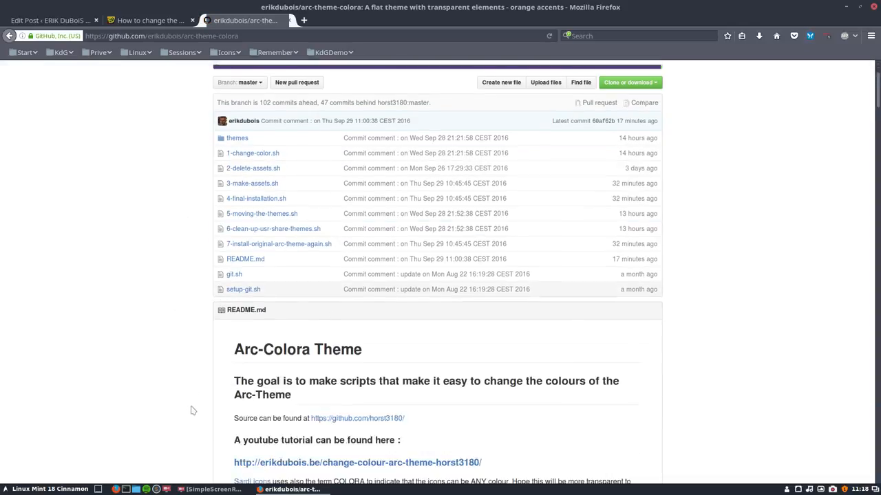
{"action": "scroll", "scroll_direction": "down", "scroll_amount": 3}
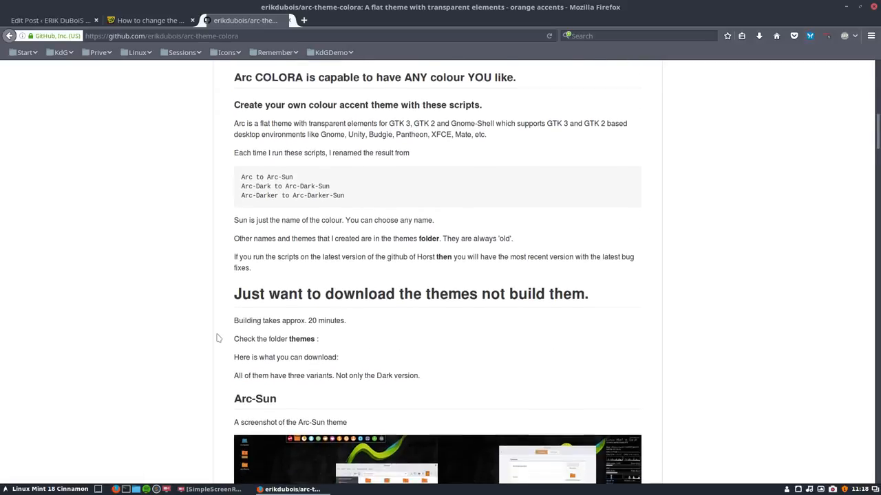
{"action": "scroll", "scroll_direction": "down", "scroll_amount": 3}
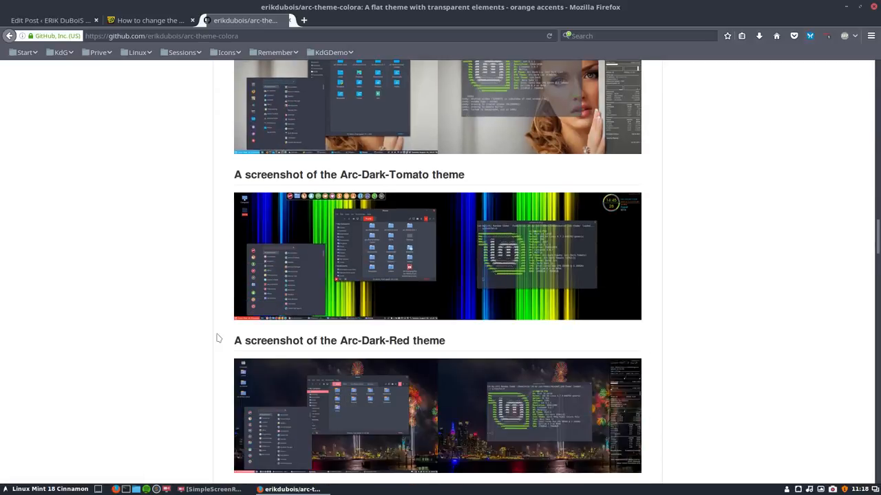
{"action": "scroll", "scroll_direction": "down", "scroll_amount": 3}
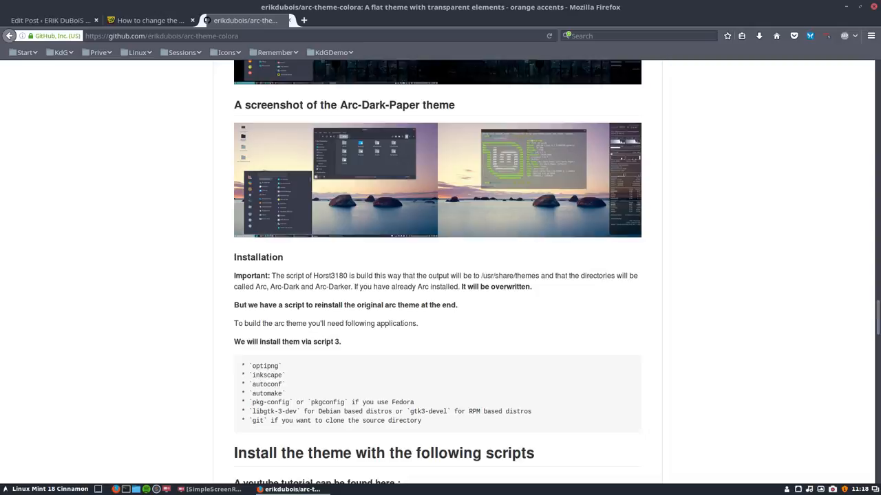
{"action": "scroll", "scroll_direction": "down", "scroll_amount": 3}
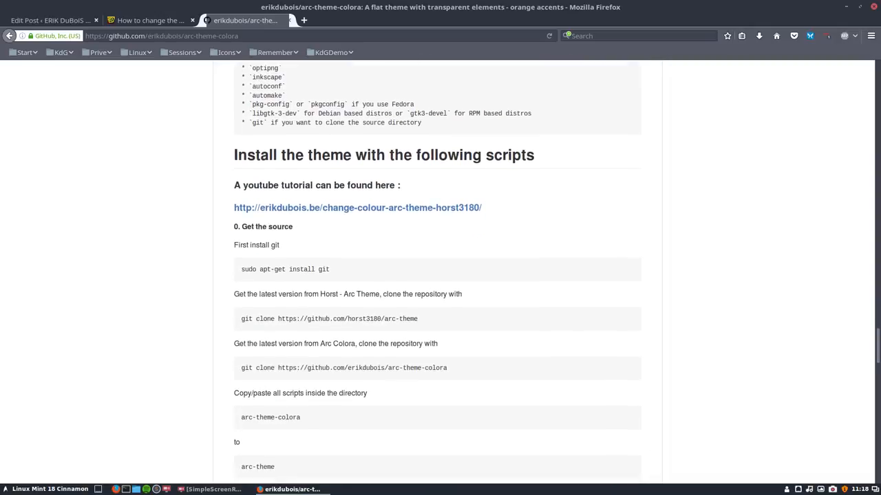
{"action": "scroll", "scroll_direction": "down", "scroll_amount": 3}
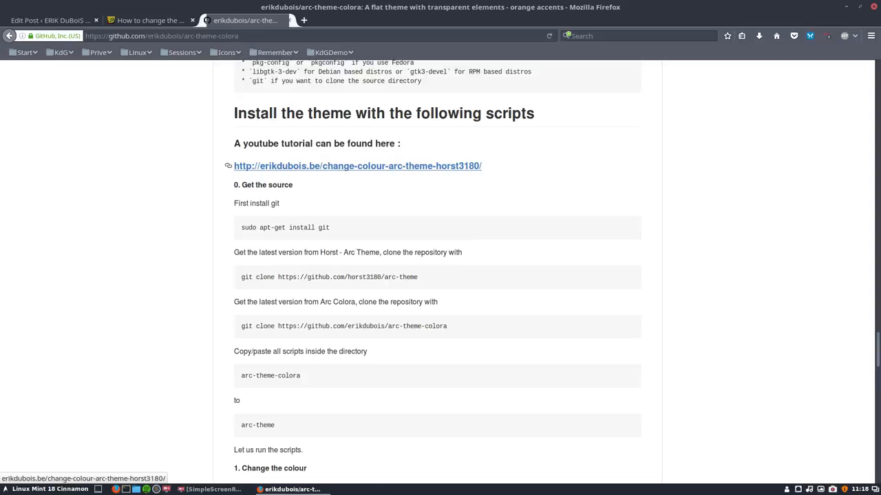
{"action": "mouse_move", "coordinate": [337, 181]}
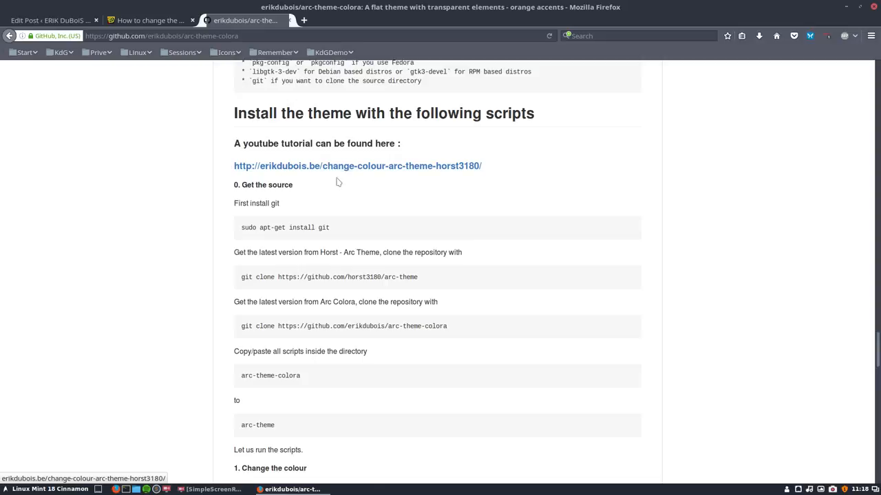
{"action": "mouse_move", "coordinate": [260, 299]}
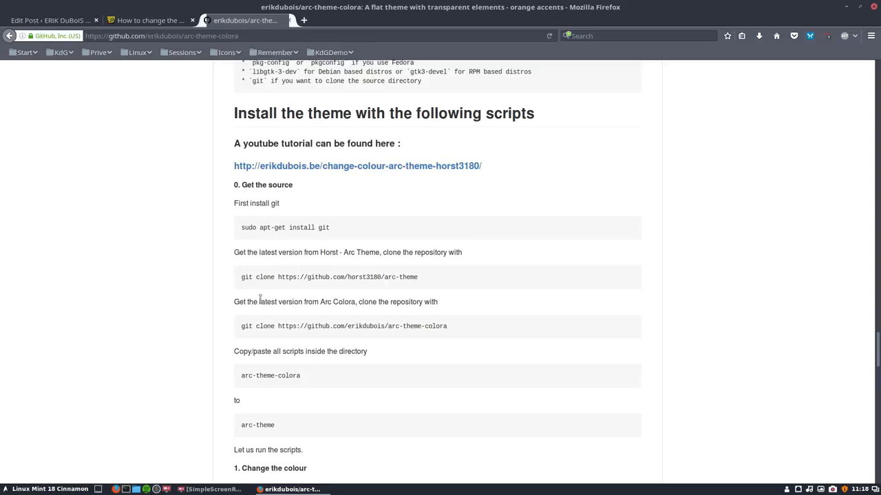
{"action": "mouse_move", "coordinate": [260, 299]}
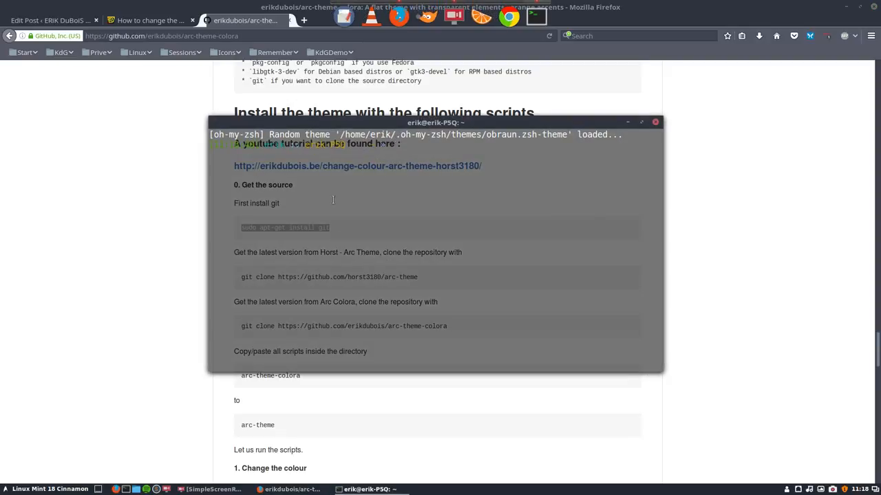
- Run 'sudo apt-get install git' and submit the administrator password
{"action": "type", "text": "sudo apt-get install git"}
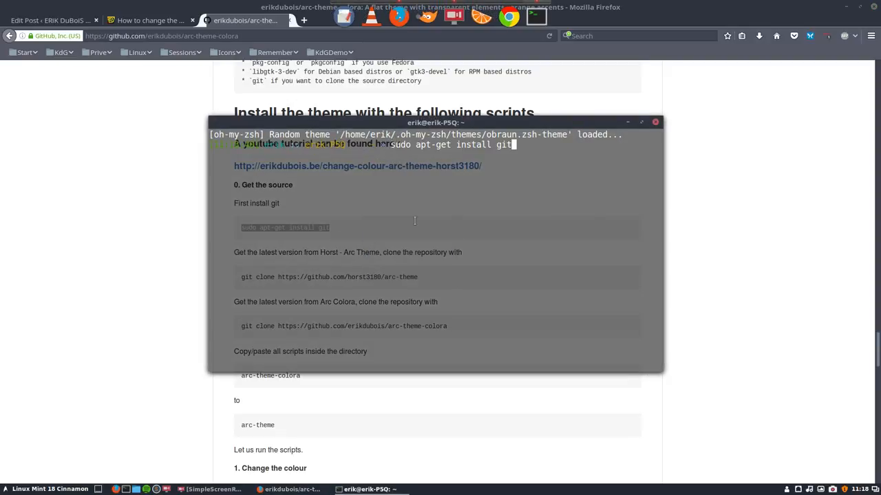
{"action": "key", "text": "Return"}
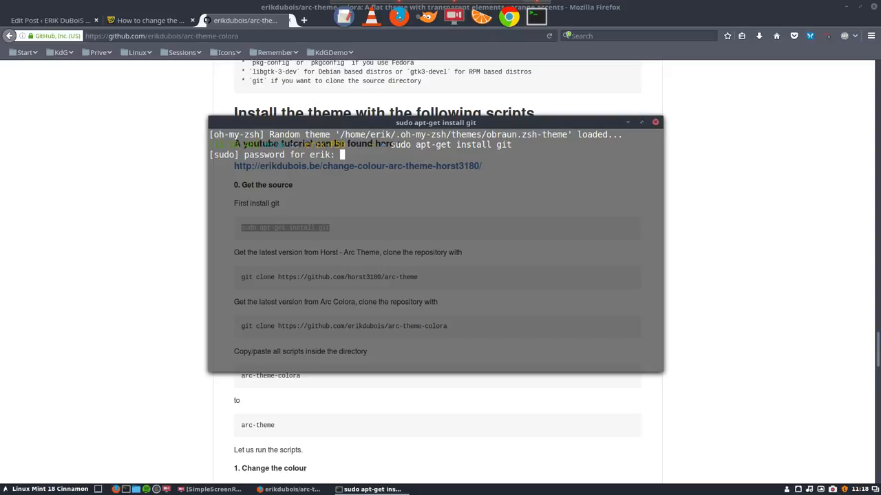
{"action": "key", "text": "Return"}
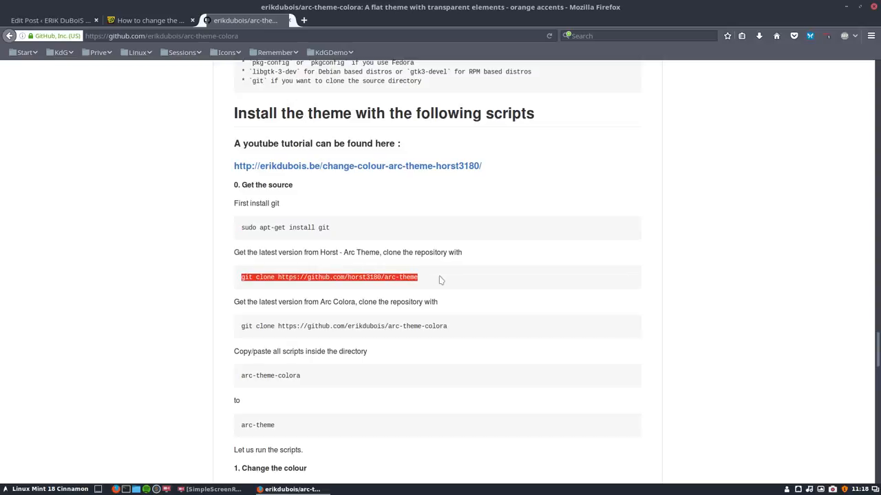
{"action": "mouse_move", "coordinate": [439, 280]}
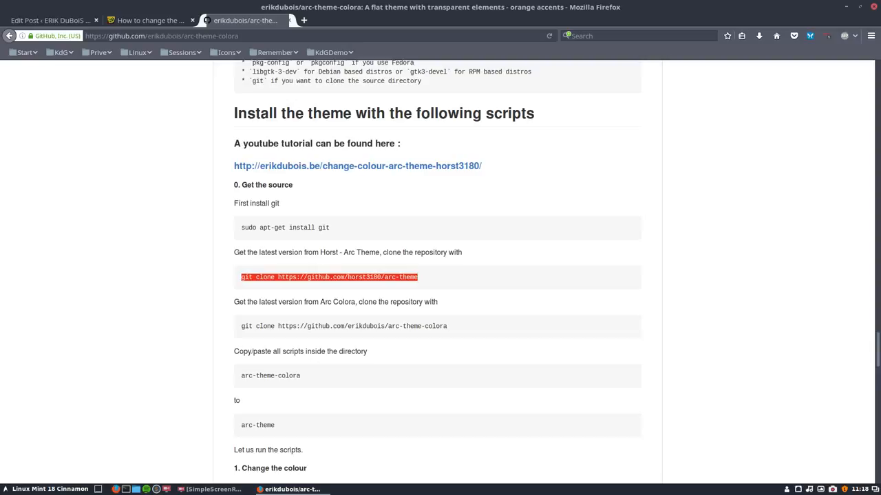
- Paste and run the horst3180 arc-theme git clone command, then hide the terminal
{"action": "right_click", "coordinate": [434, 241]}
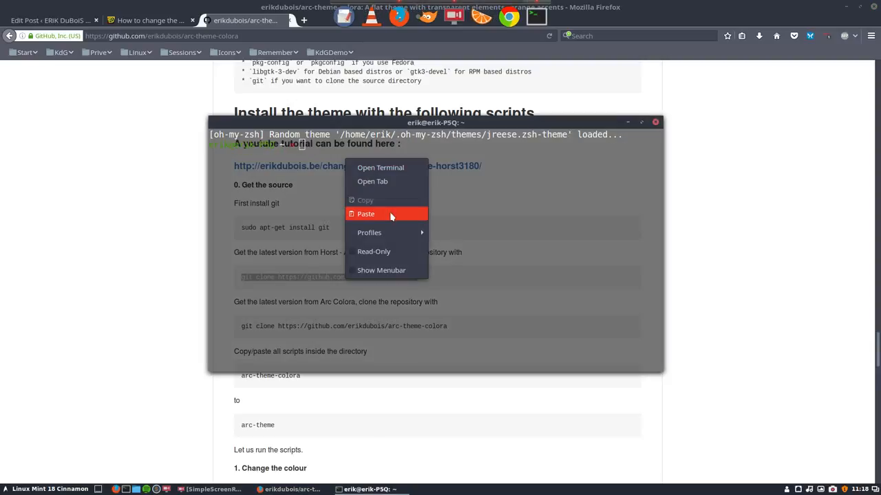
{"action": "left_click", "coordinate": [366, 214]}
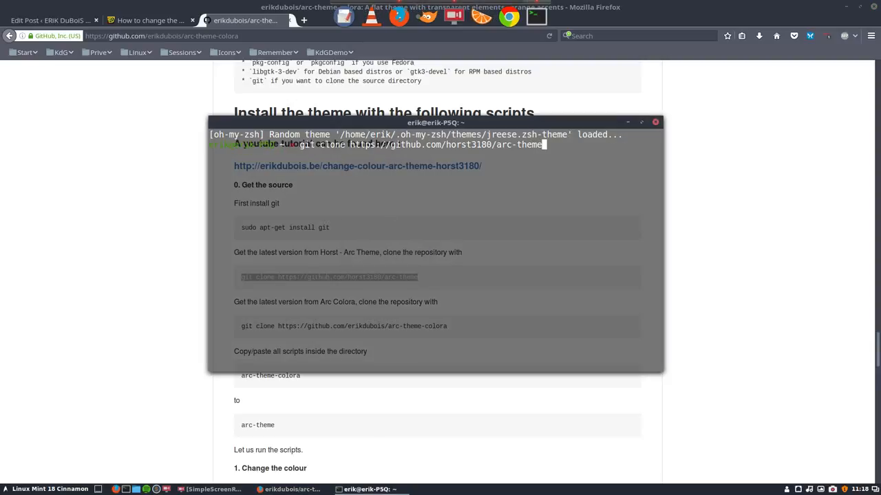
{"action": "key", "text": "Return"}
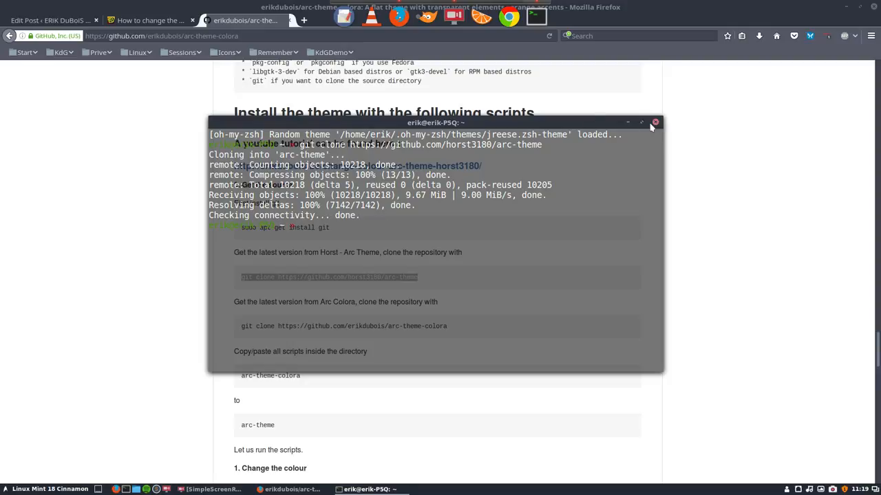
{"action": "left_click", "coordinate": [654, 122]}
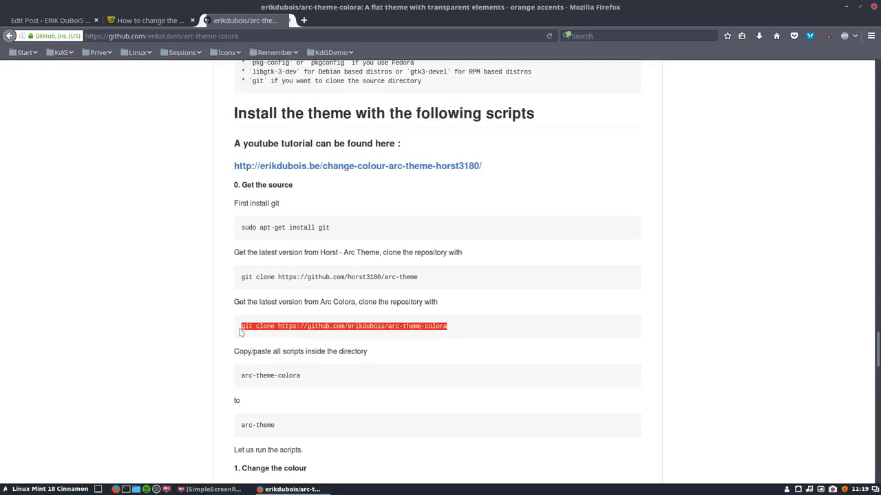
{"action": "mouse_move", "coordinate": [241, 332]}
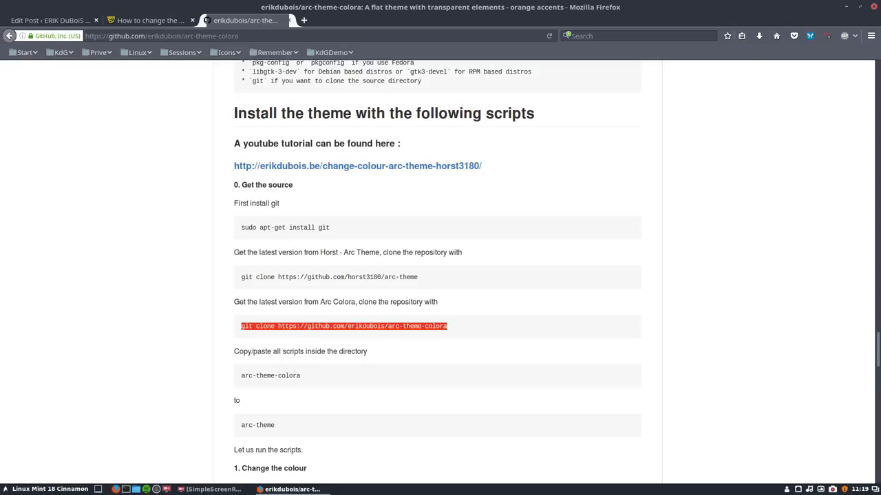
{"action": "mouse_move", "coordinate": [380, 325]}
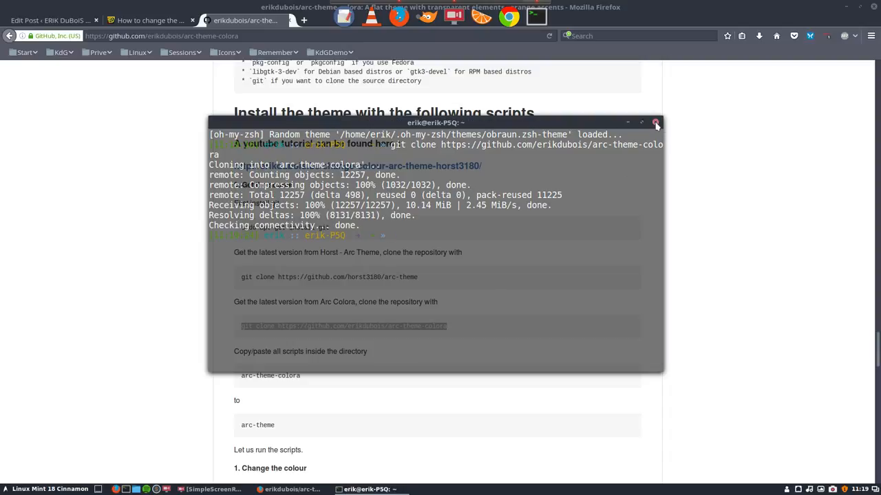
- Move the cloned arc-theme folders from the Home folder onto the Desktop
{"action": "left_click", "coordinate": [655, 122]}
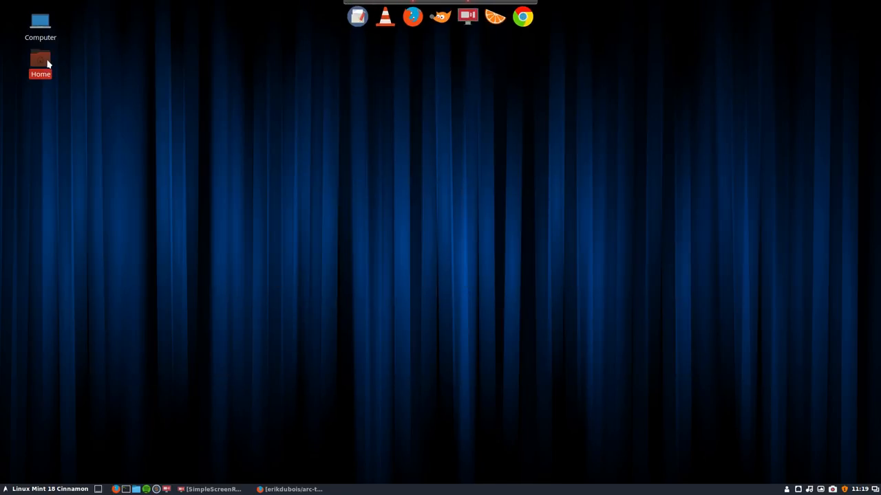
{"action": "double_click", "coordinate": [40, 62]}
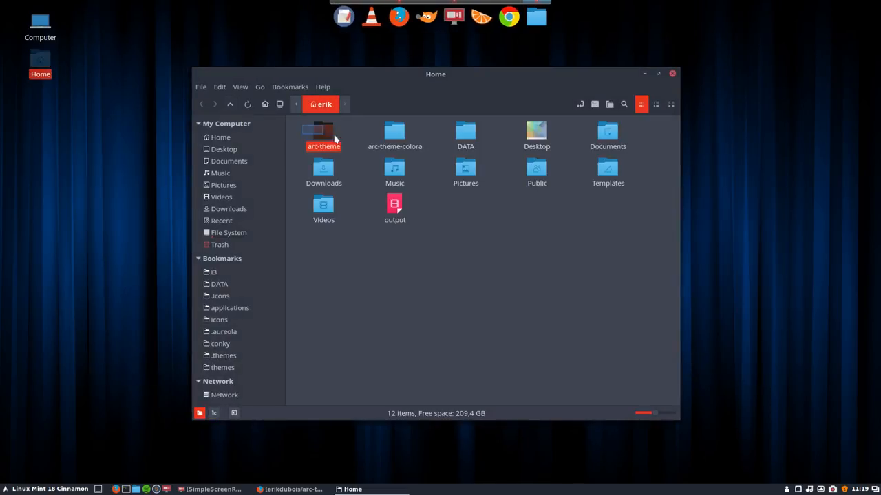
{"action": "left_click_drag", "start_coordinate": [394, 134], "coordinate": [497, 193]}
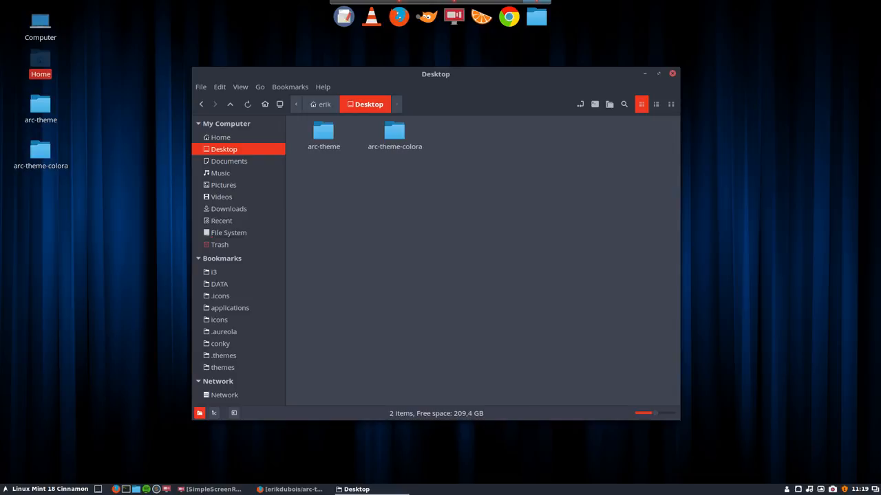
{"action": "mouse_move", "coordinate": [345, 192]}
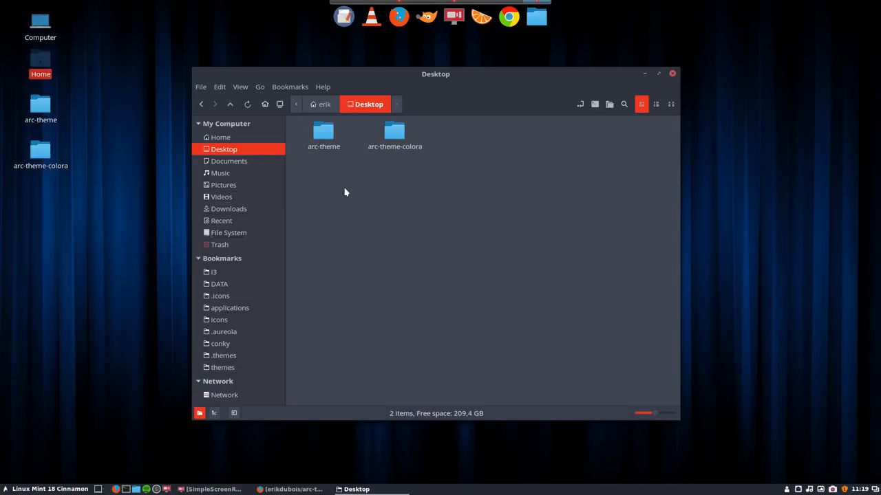
{"action": "mouse_move", "coordinate": [394, 135]}
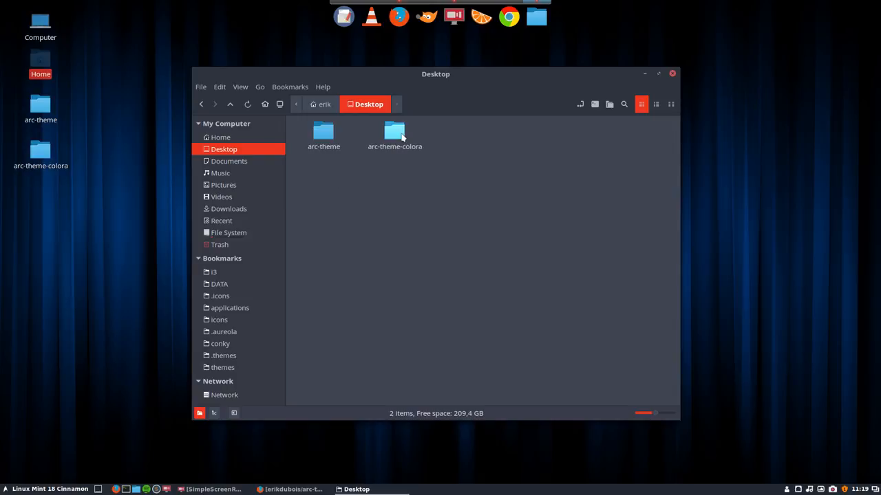
- Copy the seven numbered .sh scripts inside arc-theme-colora
{"action": "double_click", "coordinate": [395, 134]}
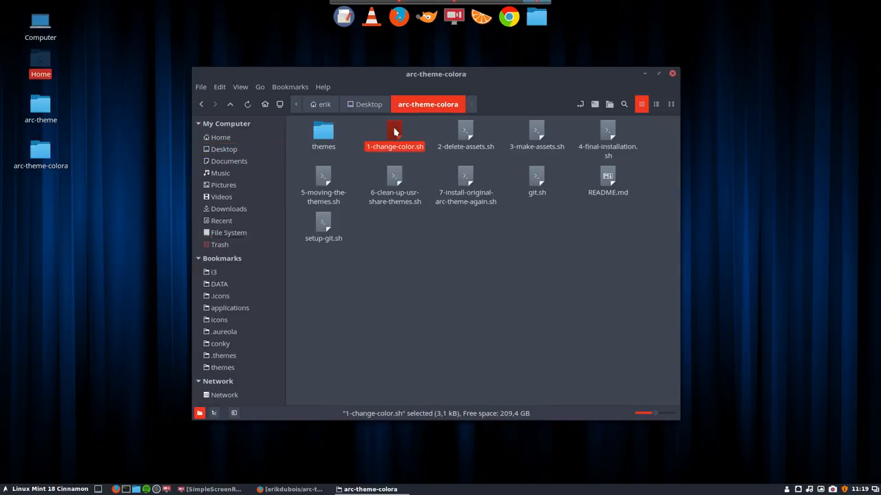
{"action": "left_click", "coordinate": [465, 184]}
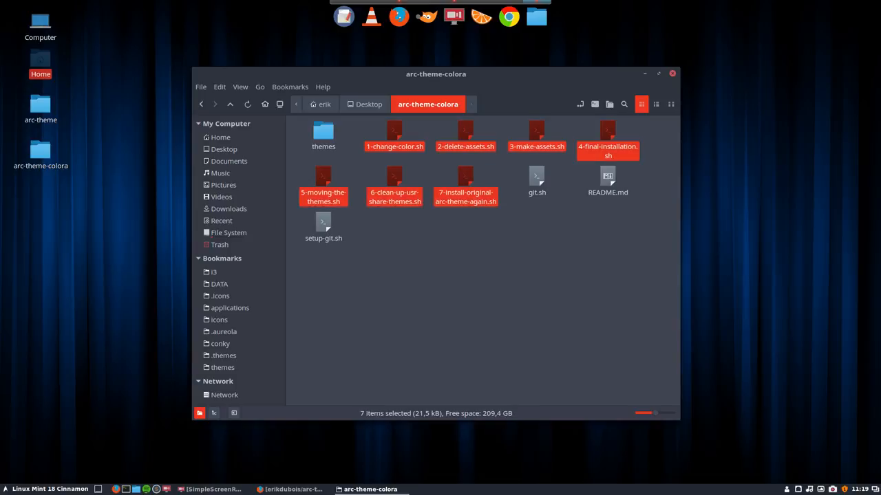
{"action": "key", "text": "ctrl+c"}
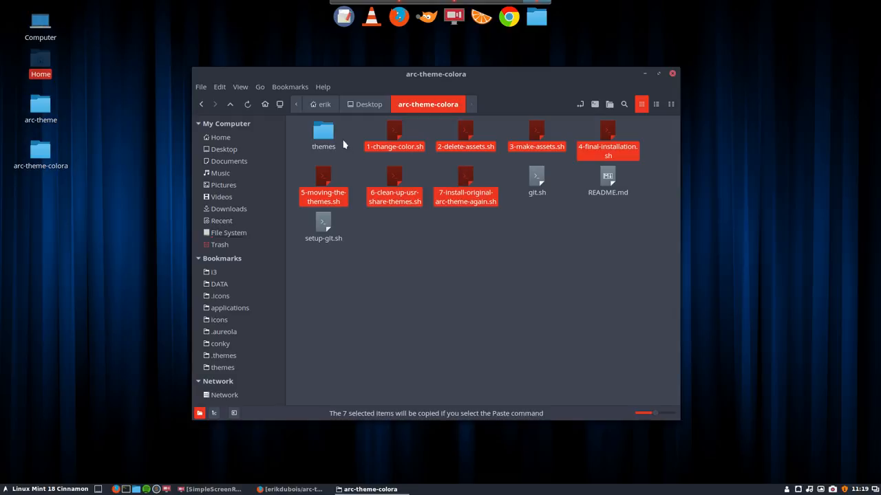
- Paste the seven copied scripts into the Desktop's arc-theme folder
{"action": "double_click", "coordinate": [323, 131]}
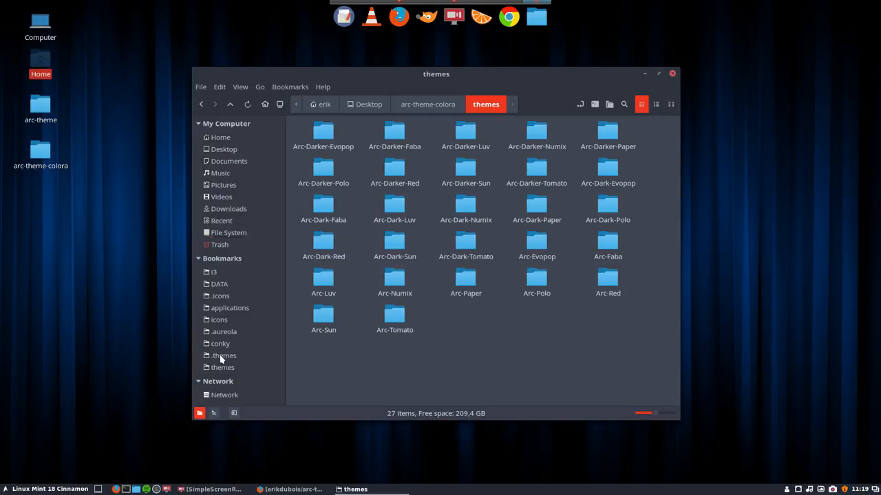
{"action": "mouse_move", "coordinate": [222, 355]}
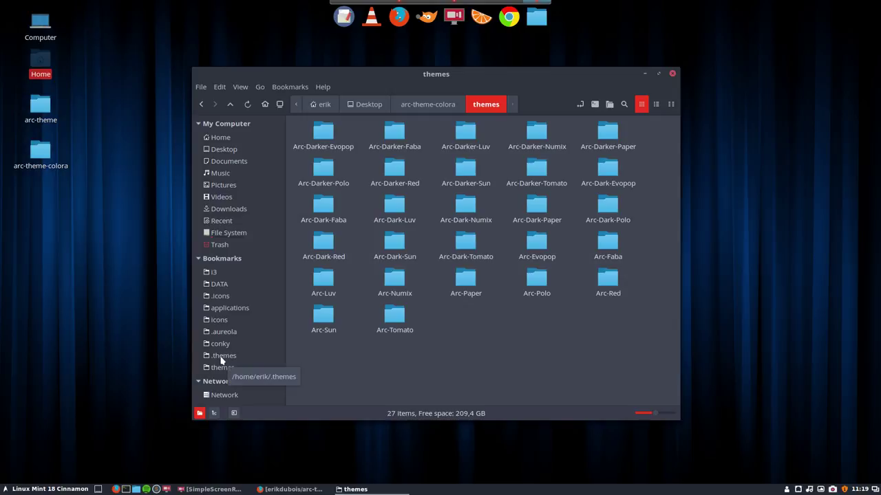
{"action": "mouse_move", "coordinate": [428, 104]}
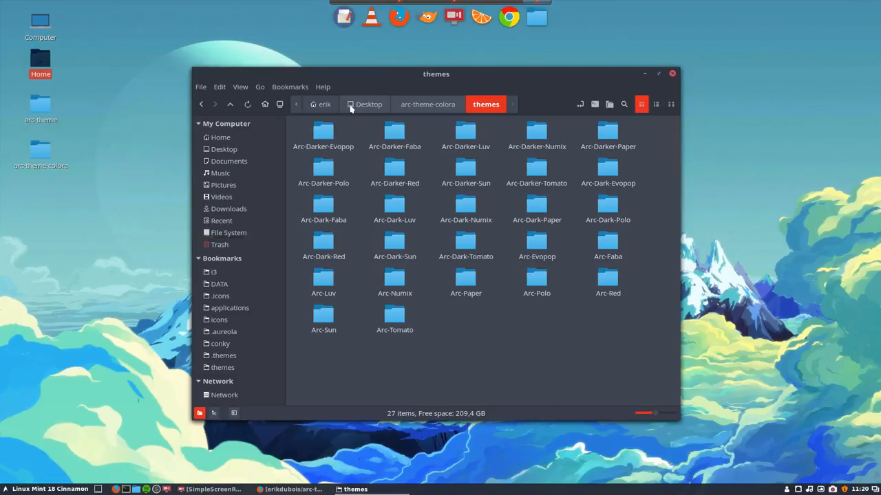
{"action": "left_click", "coordinate": [368, 104]}
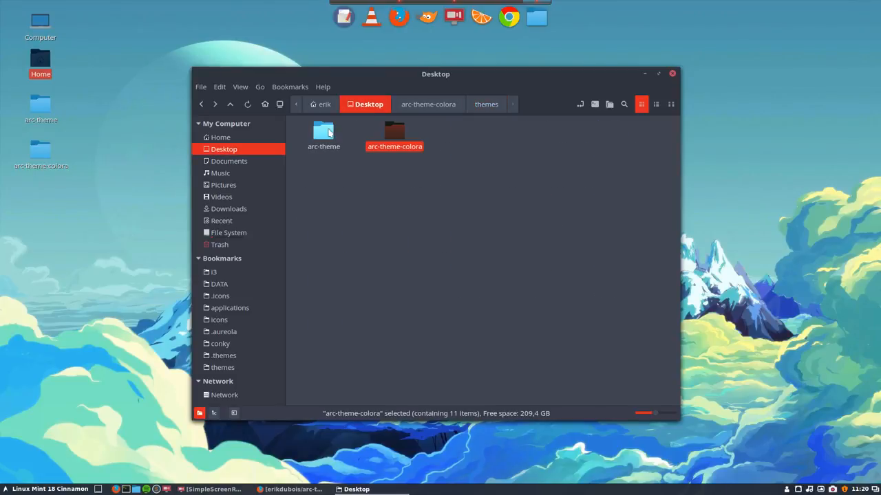
{"action": "double_click", "coordinate": [324, 134]}
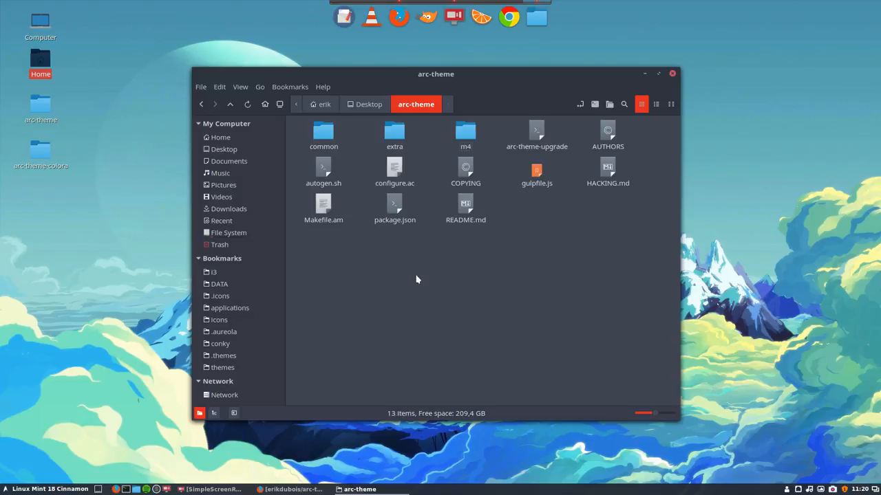
{"action": "right_click", "coordinate": [416, 279]}
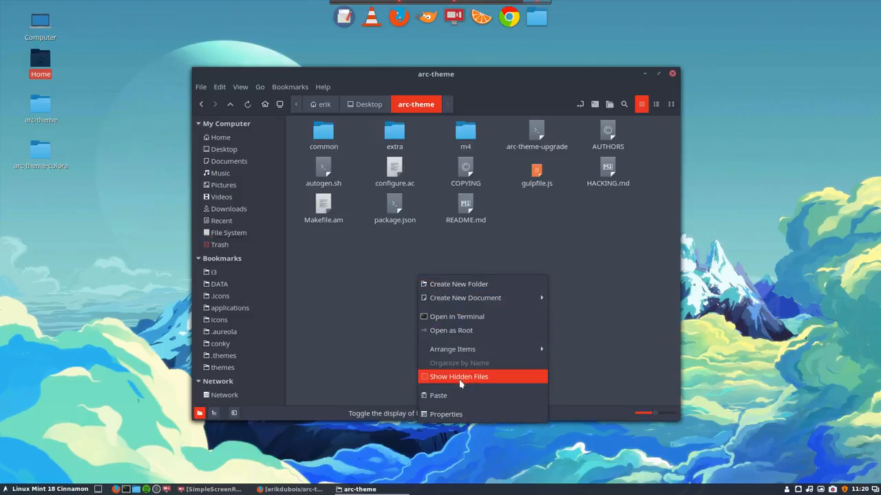
{"action": "left_click", "coordinate": [458, 376]}
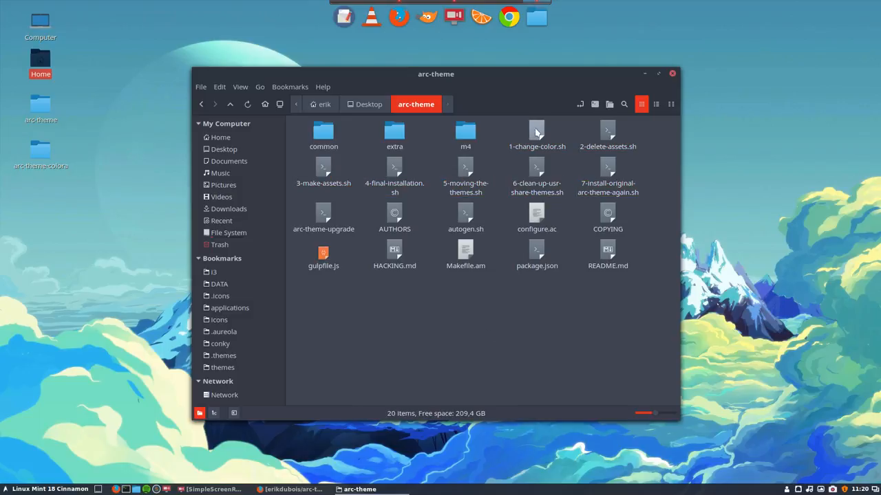
{"action": "left_click", "coordinate": [536, 134]}
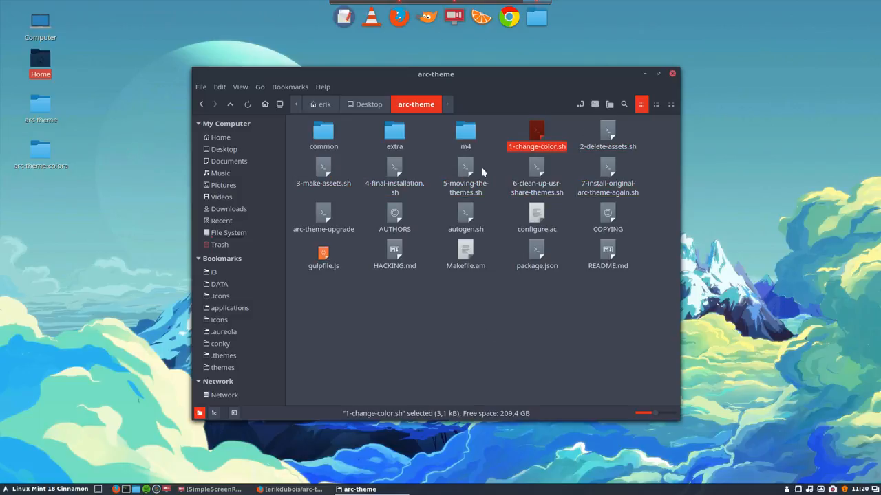
{"action": "left_click", "coordinate": [546, 329]}
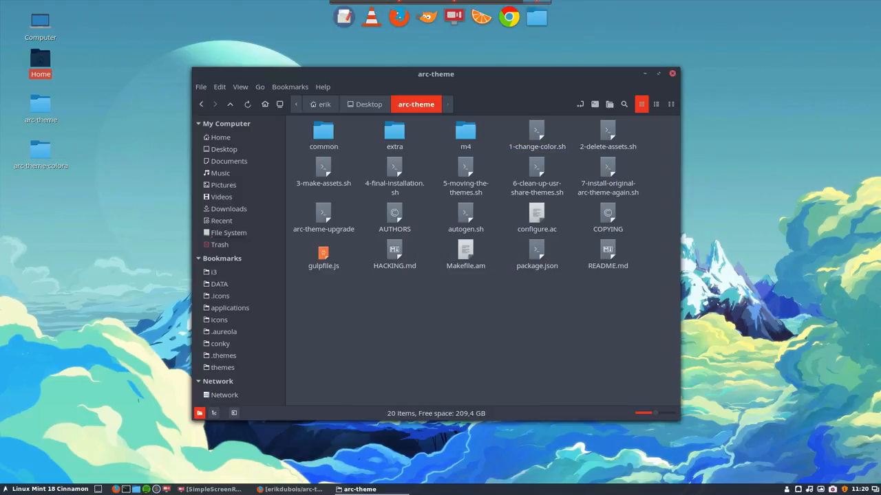
- Launch Gpick and sample the light blue #50B6EC (Malibu) into the palette
{"action": "left_click", "coordinate": [5, 489]}
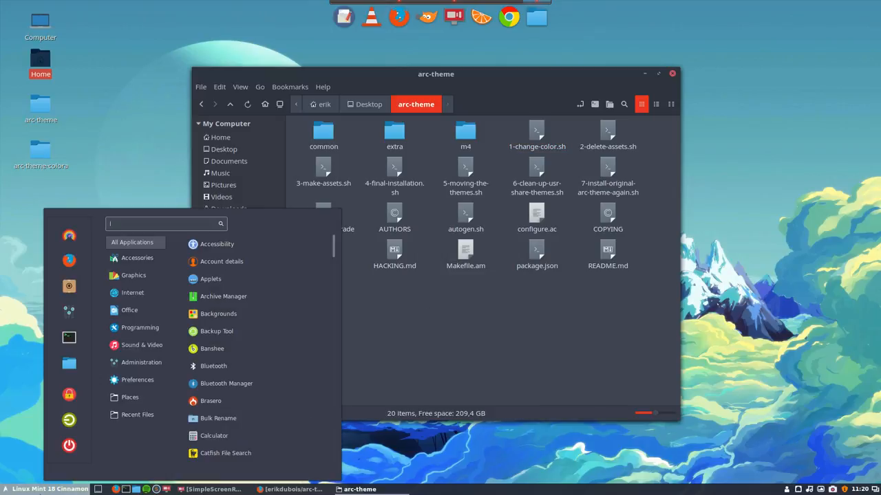
{"action": "type", "text": "gpick"}
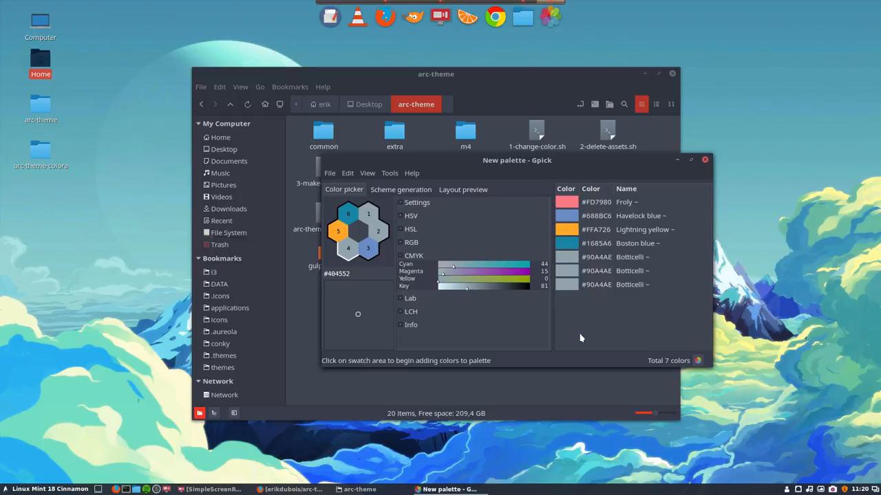
{"action": "left_click", "coordinate": [357, 231]}
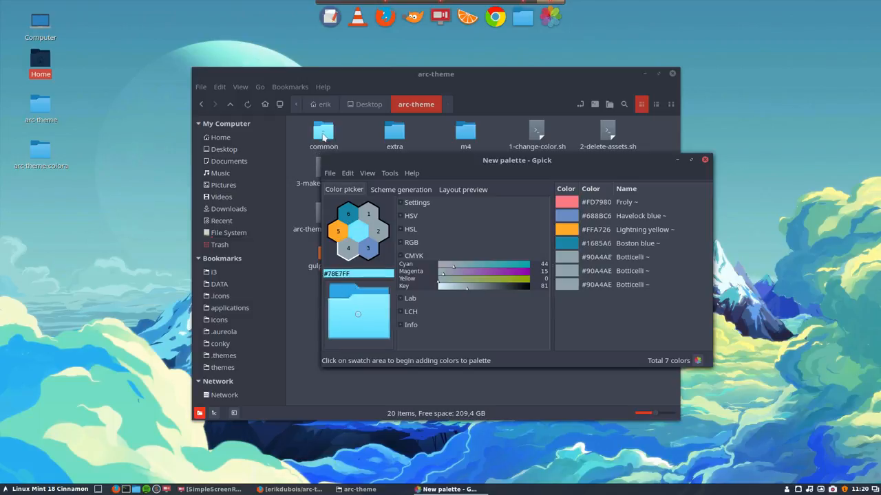
{"action": "left_click", "coordinate": [347, 250]}
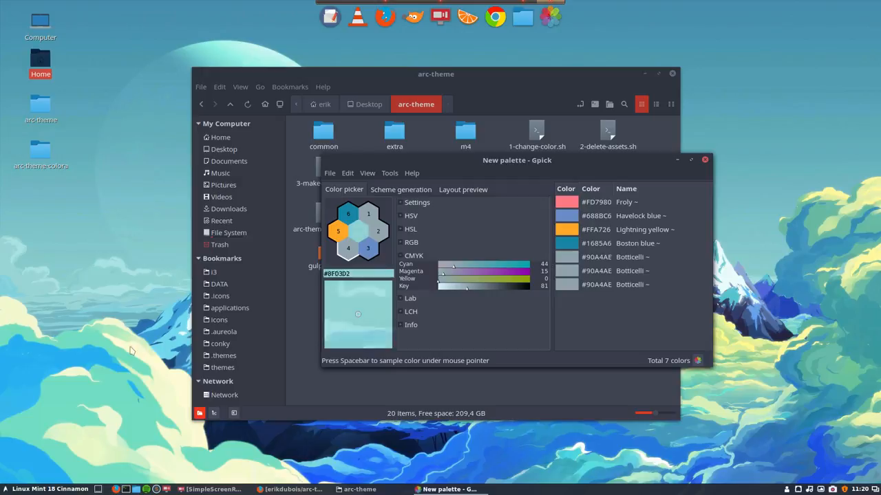
{"action": "mouse_move", "coordinate": [137, 490]}
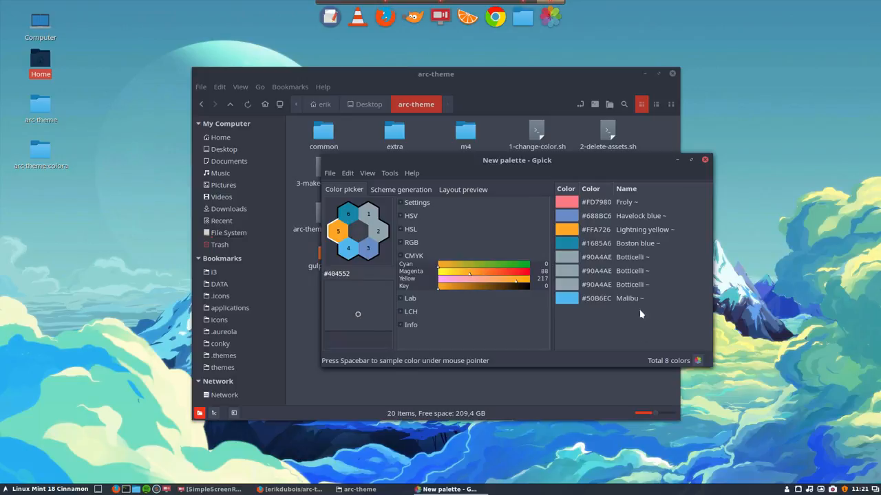
{"action": "right_click", "coordinate": [596, 298]}
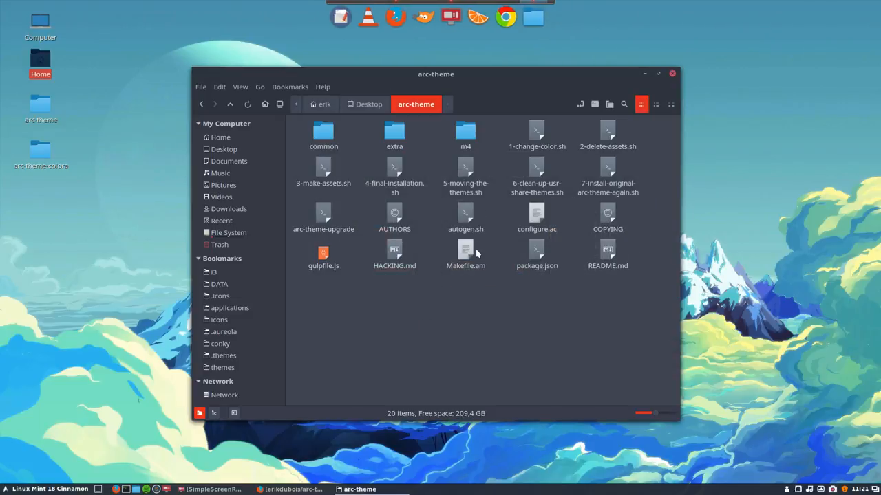
- Open 1-change-color.sh in Sublime Text and scroll to the colour settings
{"action": "left_click", "coordinate": [537, 134]}
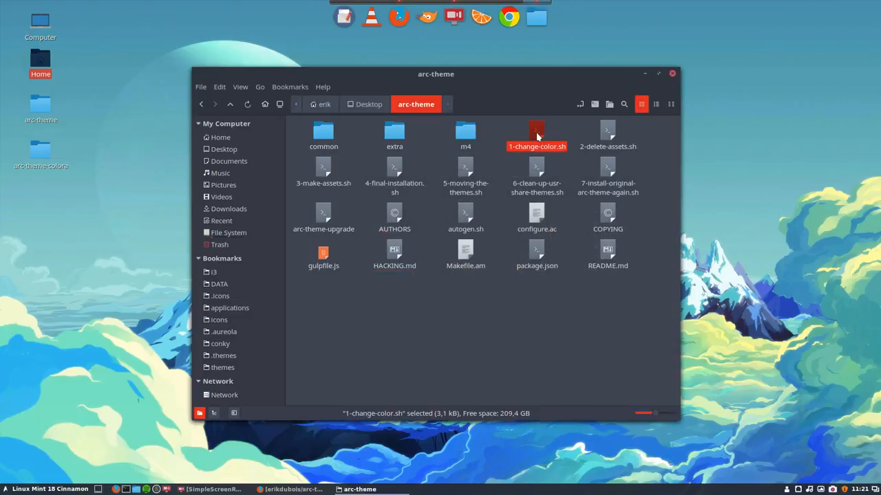
{"action": "mouse_move", "coordinate": [538, 141]}
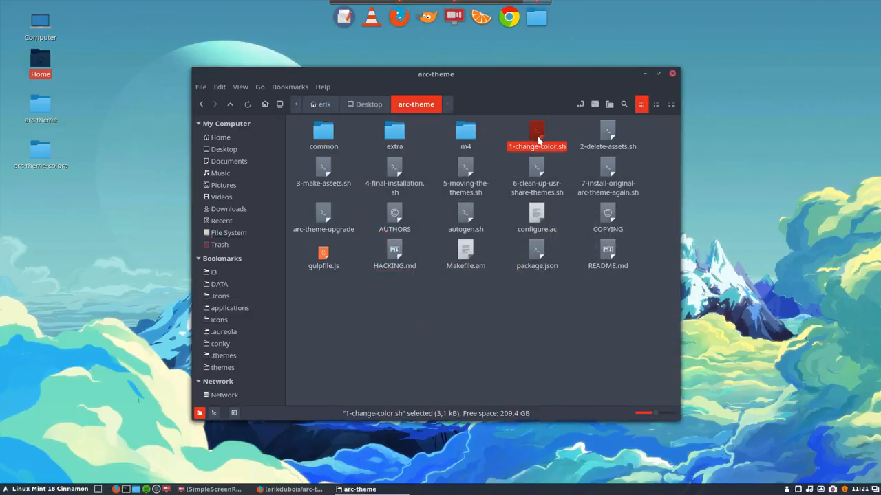
{"action": "double_click", "coordinate": [537, 135]}
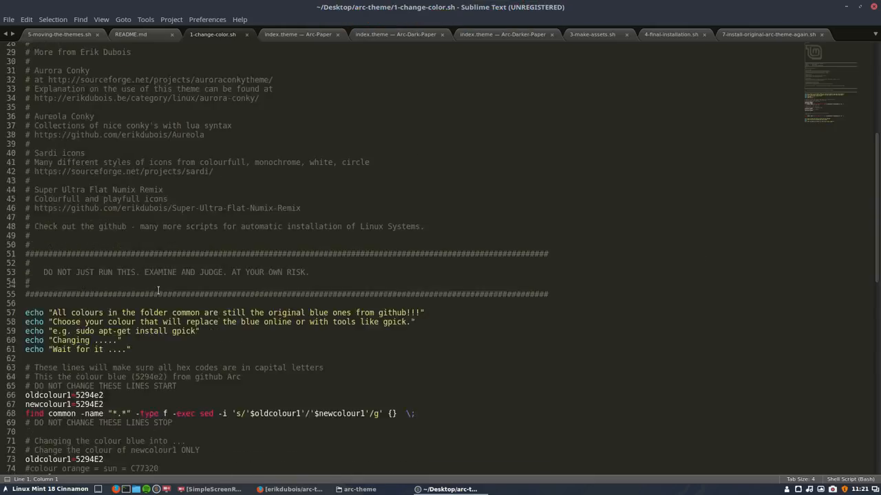
{"action": "scroll", "scroll_direction": "down", "scroll_amount": 3}
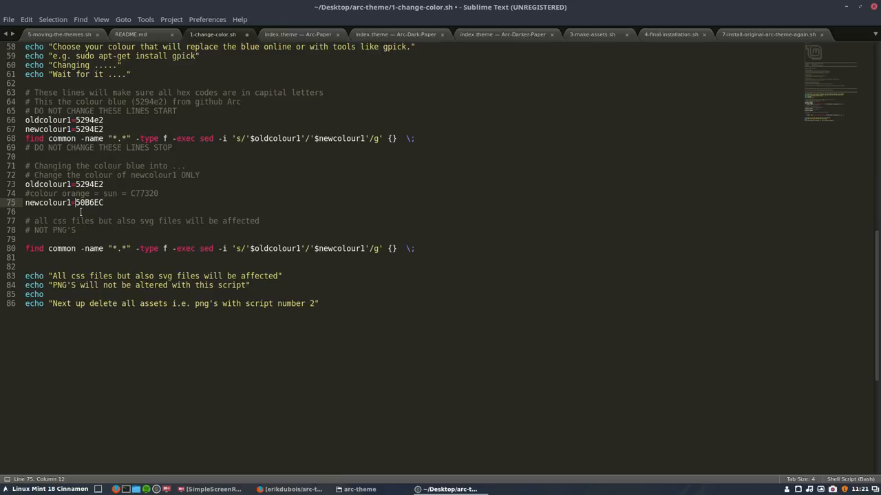
- Save the script with newcolour1 set to 50B6EC, then close the file and editor
{"action": "key", "text": "ctrl+s"}
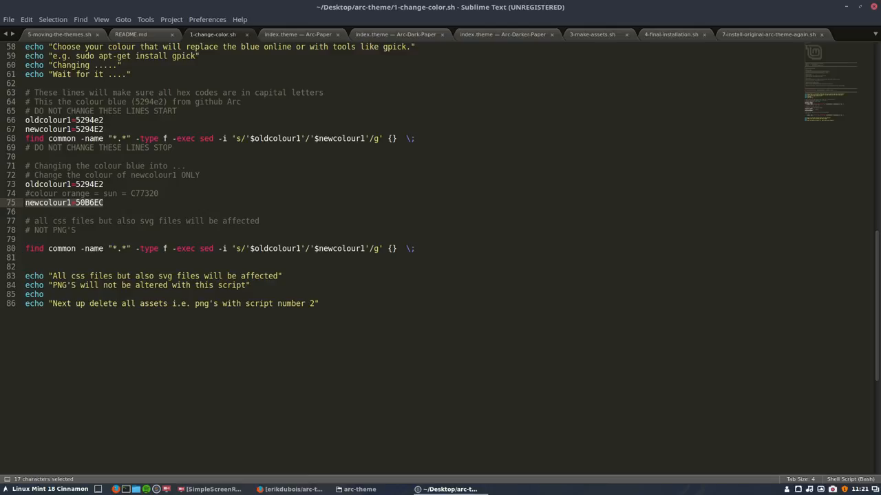
{"action": "key", "text": "ctrl+s"}
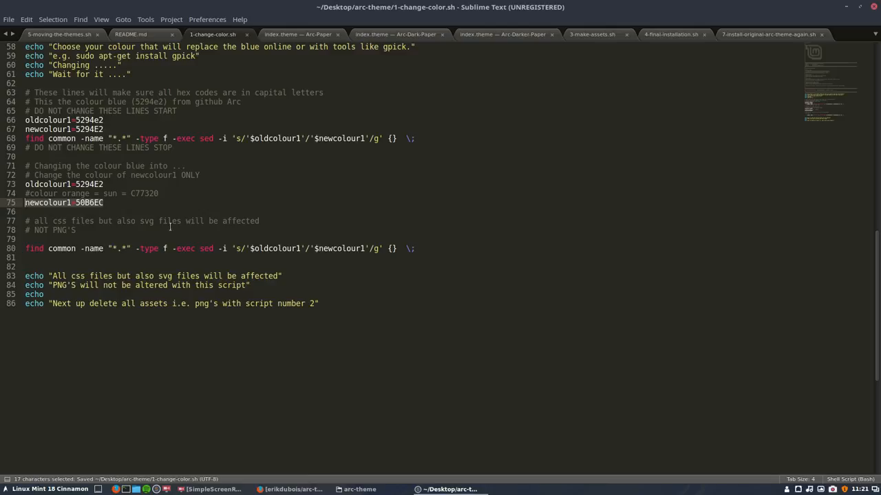
{"action": "left_click", "coordinate": [9, 18]}
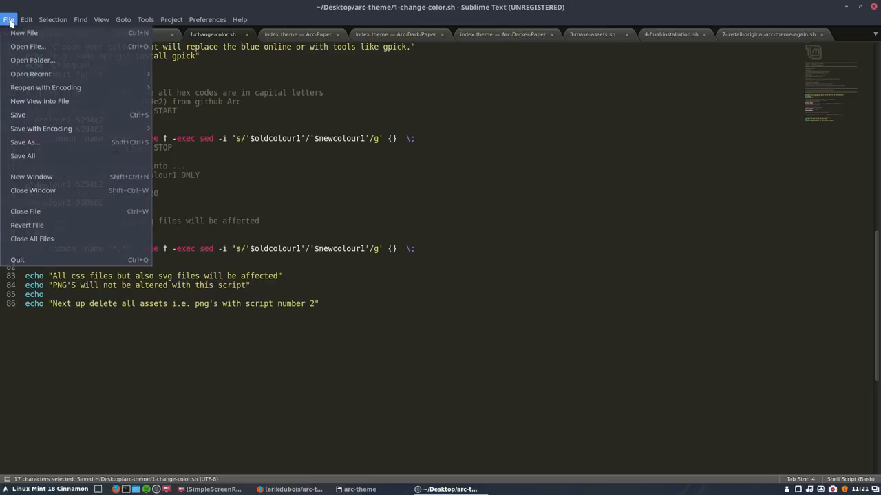
{"action": "left_click", "coordinate": [24, 32]}
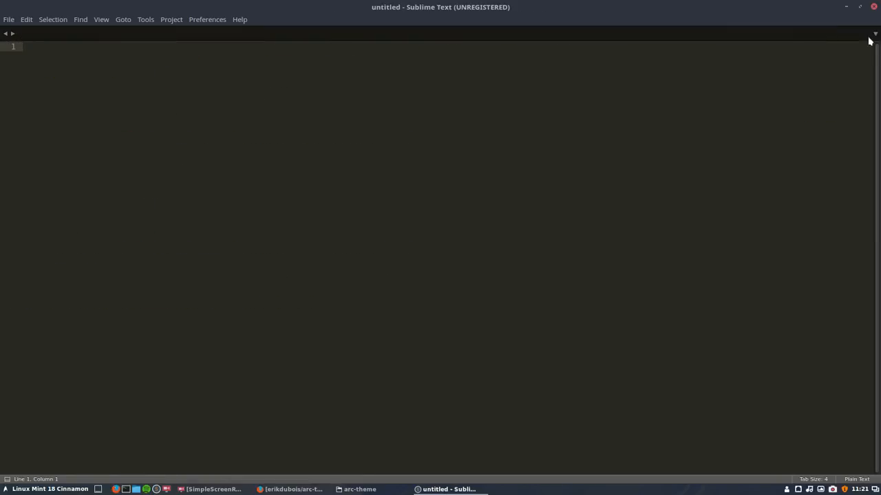
{"action": "left_click", "coordinate": [360, 489]}
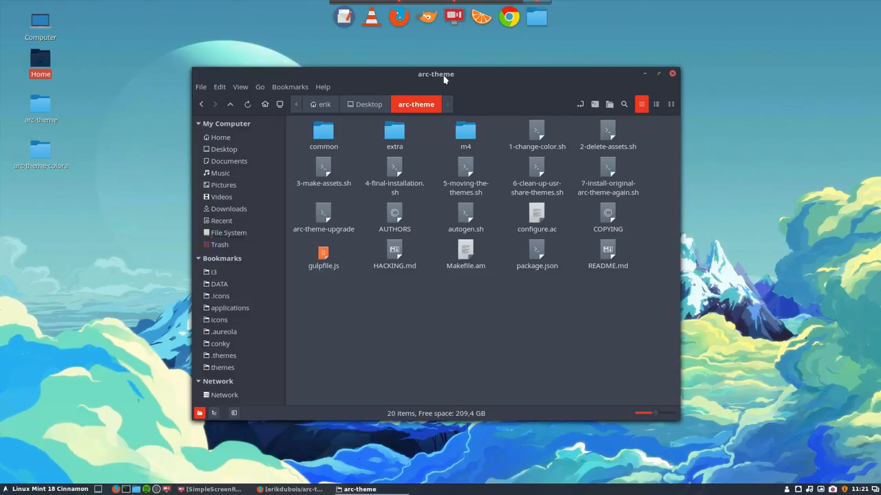
- Open a terminal in the arc-theme folder with ./1-change-color.sh typed at the prompt
{"action": "left_click_drag", "start_coordinate": [436, 74], "coordinate": [366, 46]}
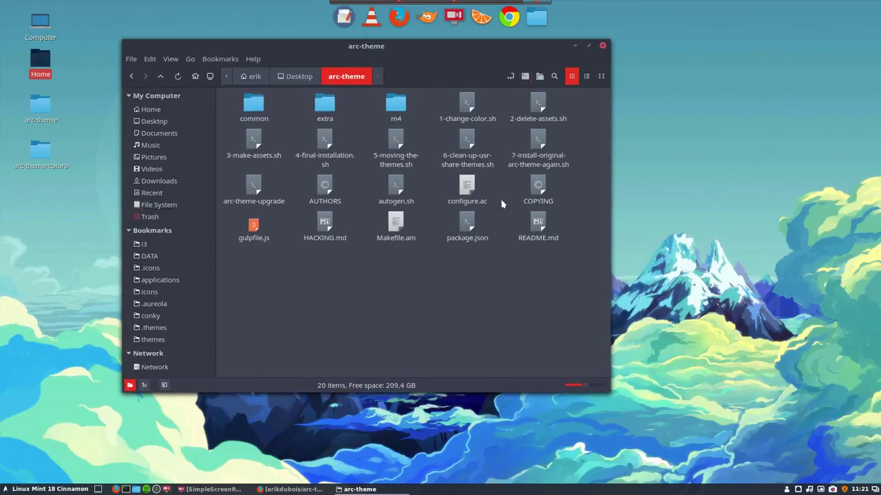
{"action": "left_click", "coordinate": [549, 17]}
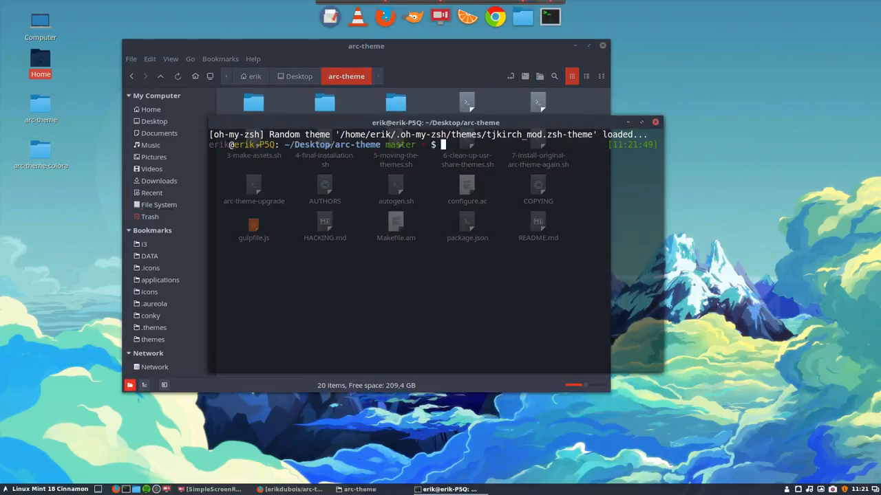
{"action": "type", "text": "./"}
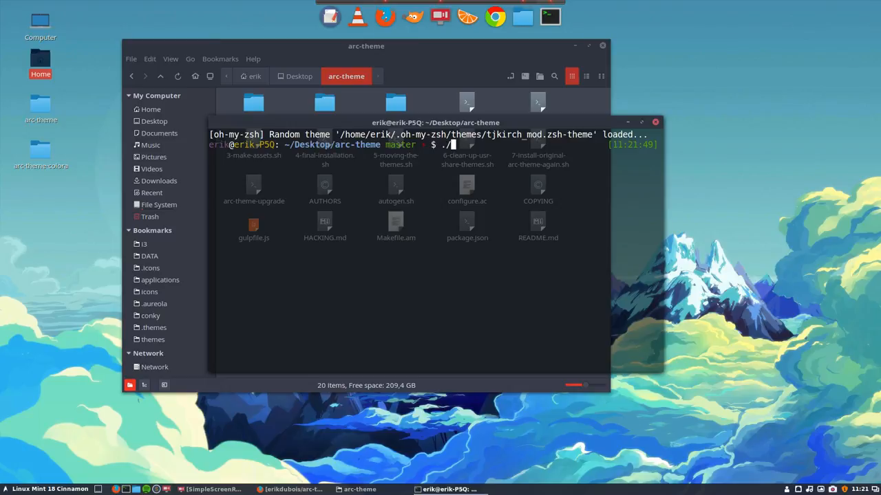
{"action": "type", "text": "1-change-color.sh"}
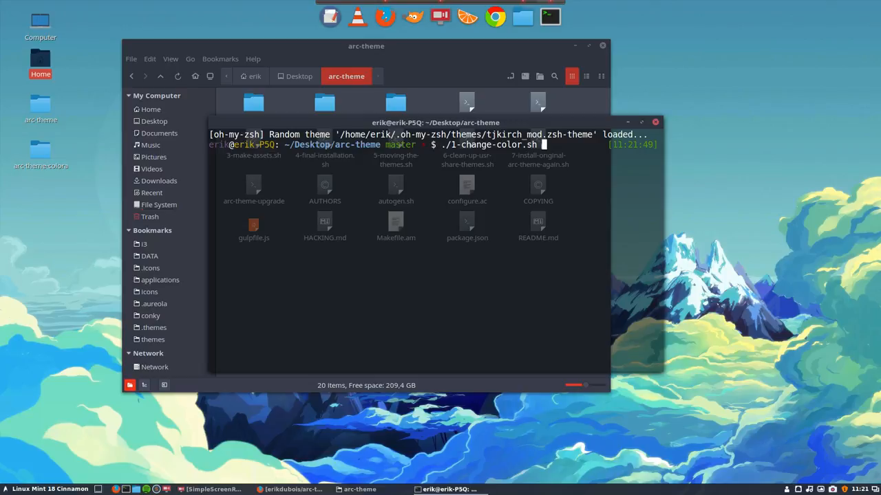
{"action": "left_click_drag", "start_coordinate": [435, 122], "coordinate": [424, 184]}
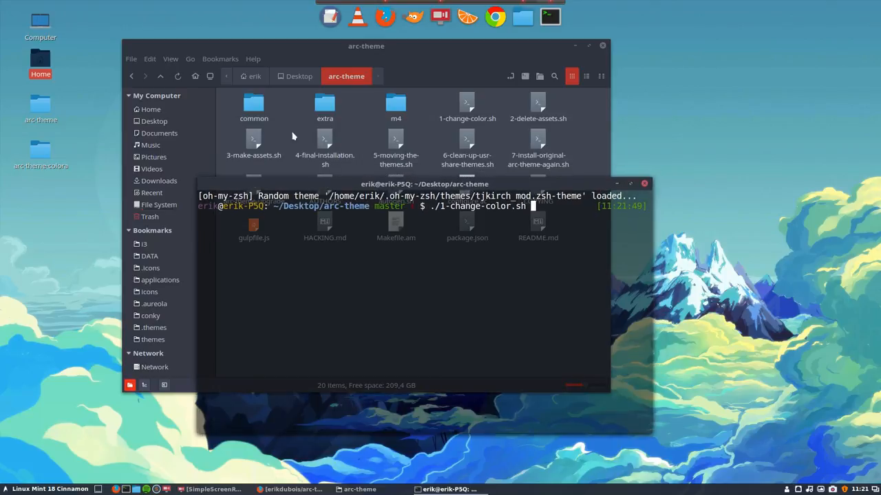
- Browse into common, cinnamon, light-assets and switch to view the switch SVGs
{"action": "double_click", "coordinate": [253, 105]}
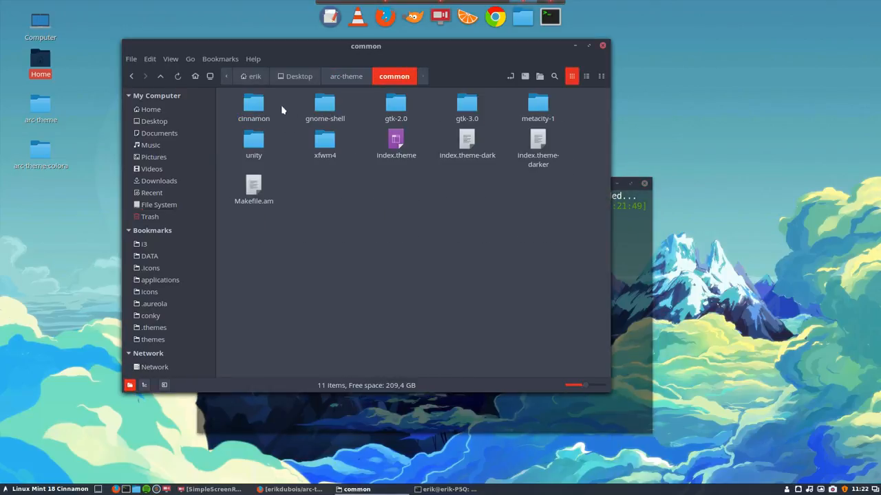
{"action": "double_click", "coordinate": [253, 105]}
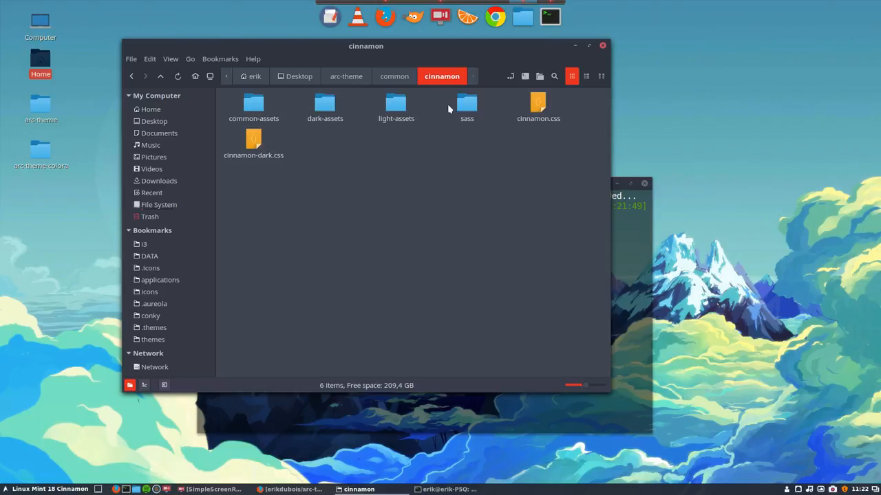
{"action": "double_click", "coordinate": [395, 105]}
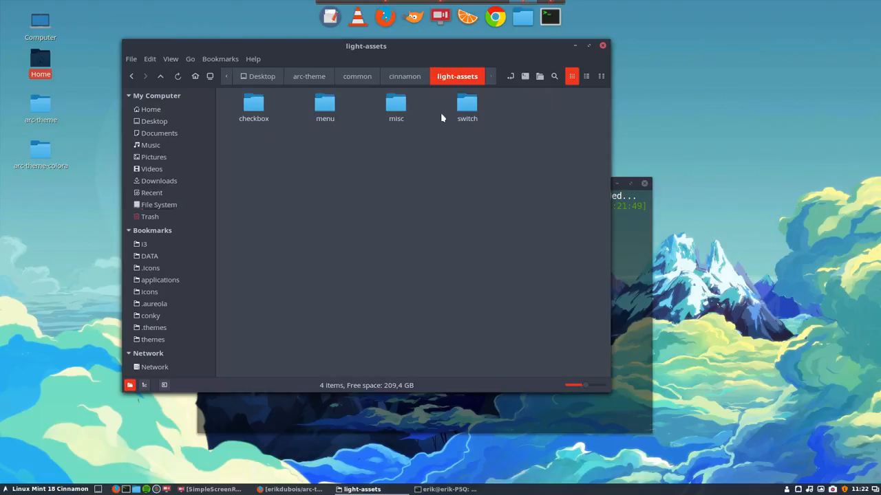
{"action": "double_click", "coordinate": [467, 103]}
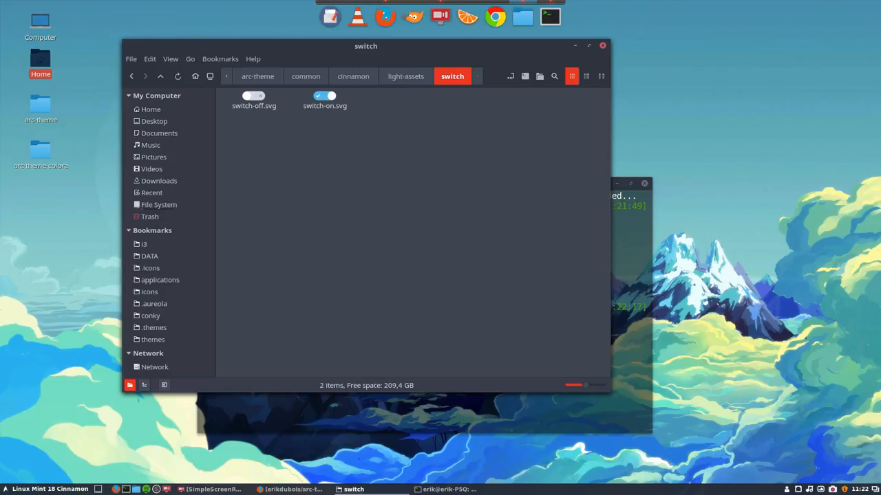
{"action": "mouse_move", "coordinate": [336, 123]}
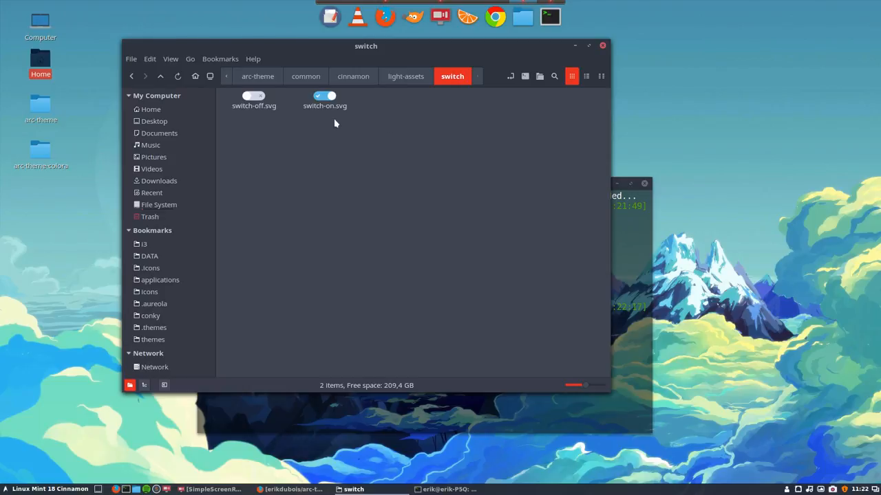
{"action": "mouse_move", "coordinate": [334, 179]}
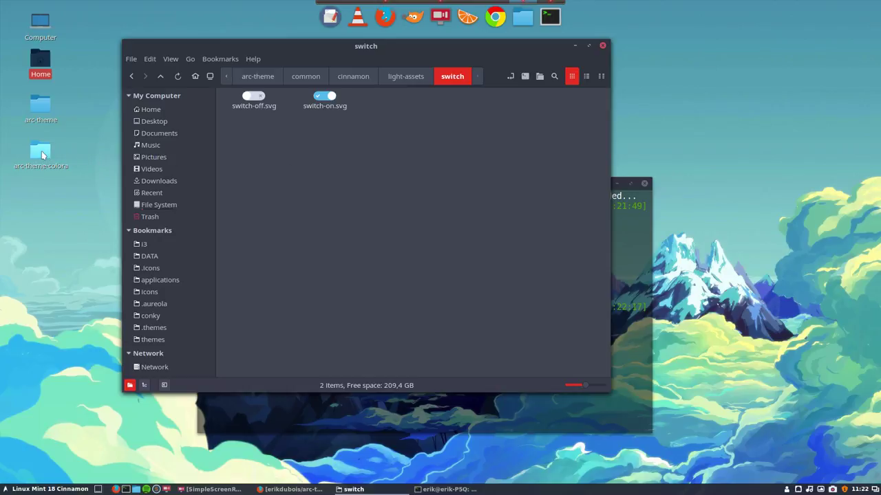
{"action": "mouse_move", "coordinate": [344, 100]}
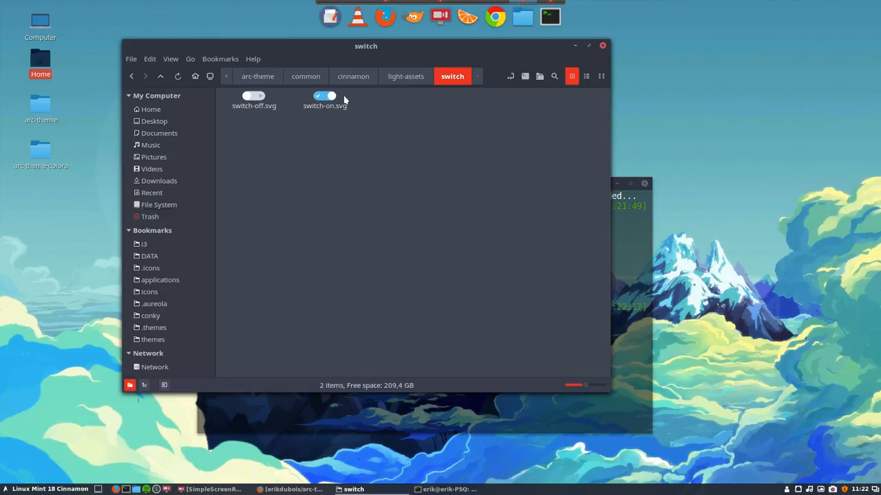
- Run 2-delete-assets.sh, then 3-make-assets.sh to regenerate the PNG assets
{"action": "left_click", "coordinate": [257, 76]}
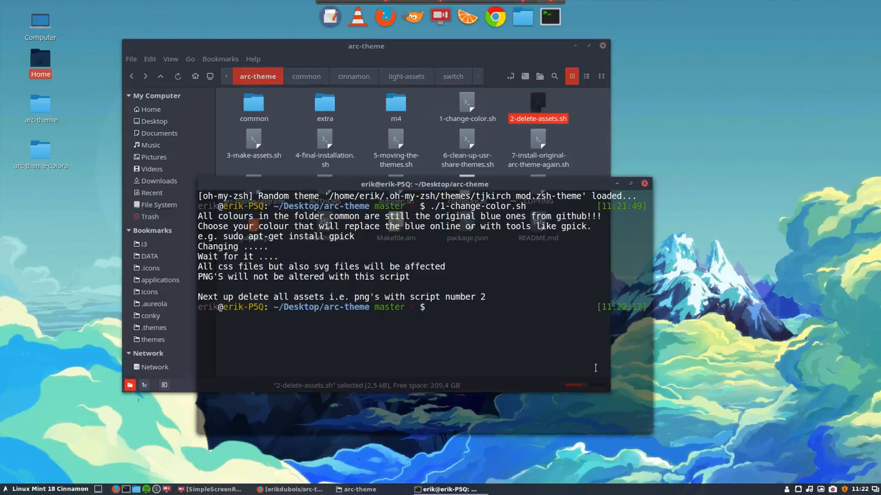
{"action": "type", "text": "./2"}
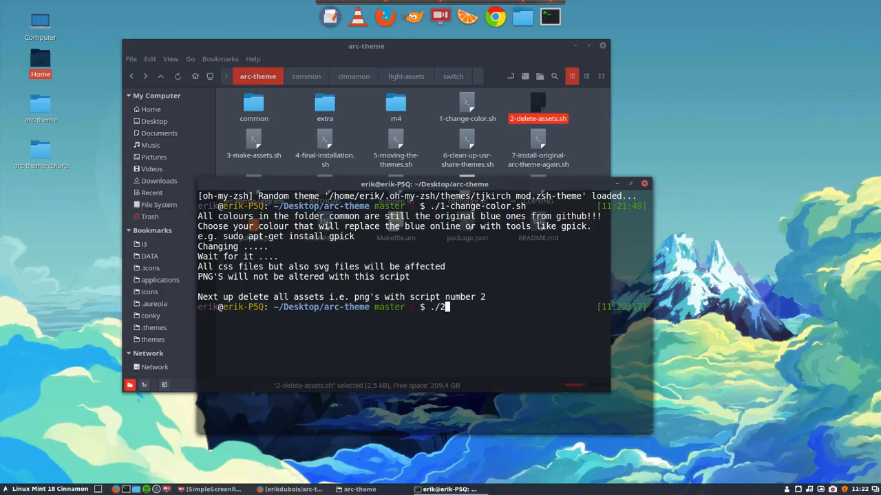
{"action": "key", "text": "Return"}
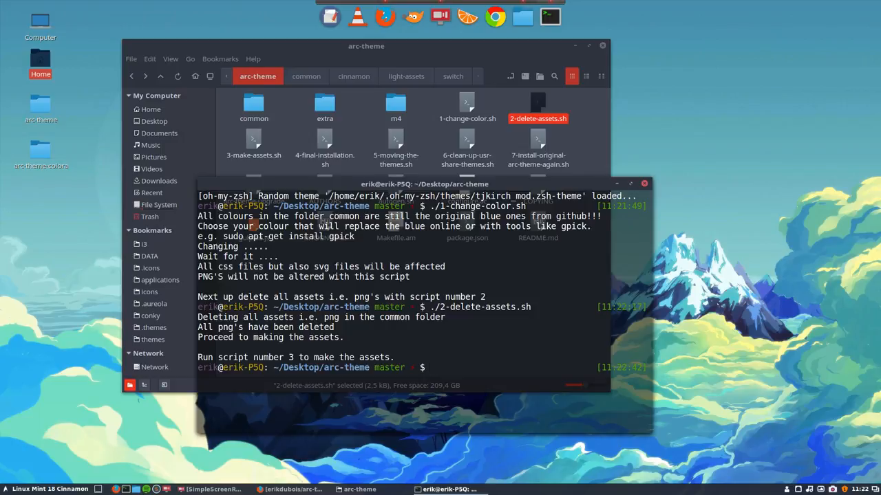
{"action": "type", "text": "./3"}
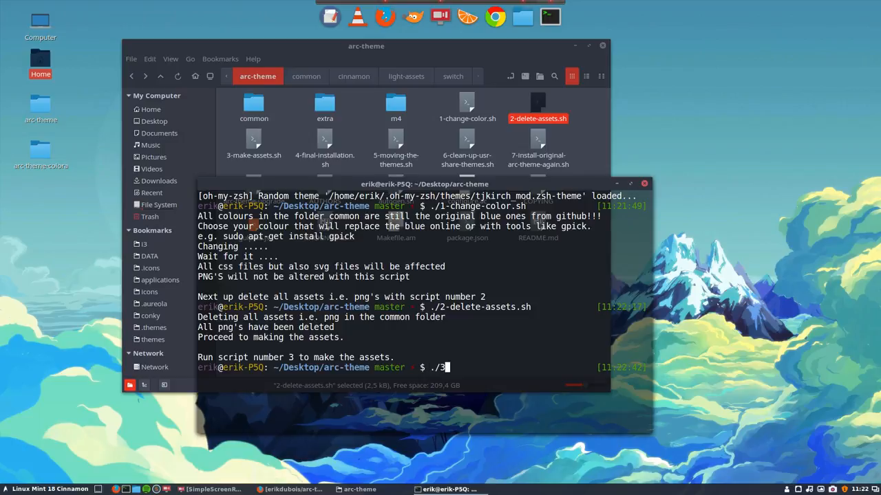
{"action": "key", "text": "Return"}
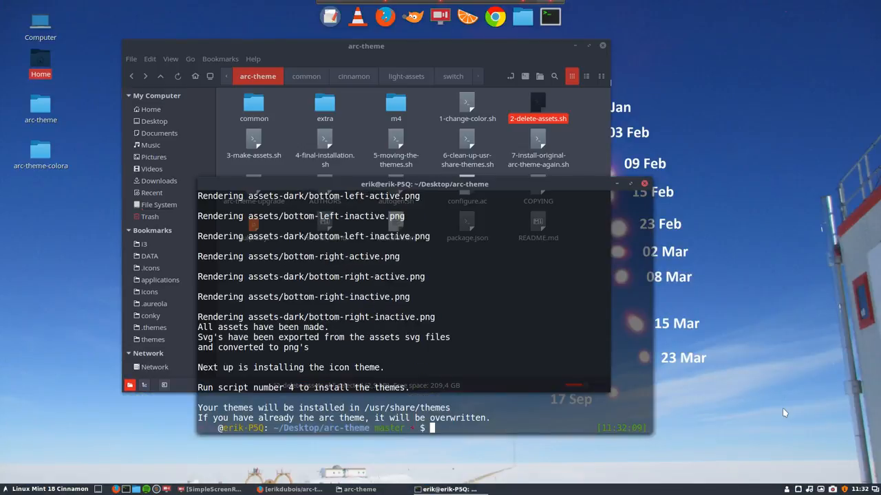
{"action": "mouse_move", "coordinate": [274, 351]}
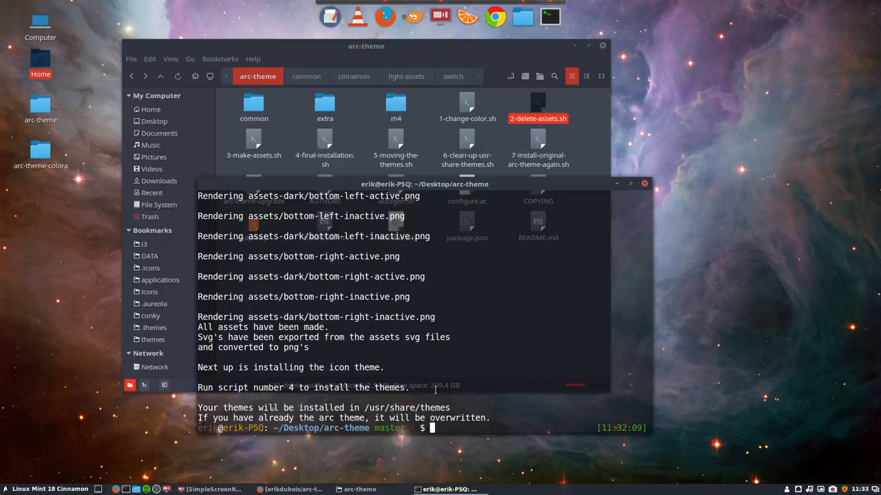
- Run ./4-final-installation.sh to install Arc, Arc-Dark and Arc-Darker into /usr/share/themes
{"action": "type", "text": "."}
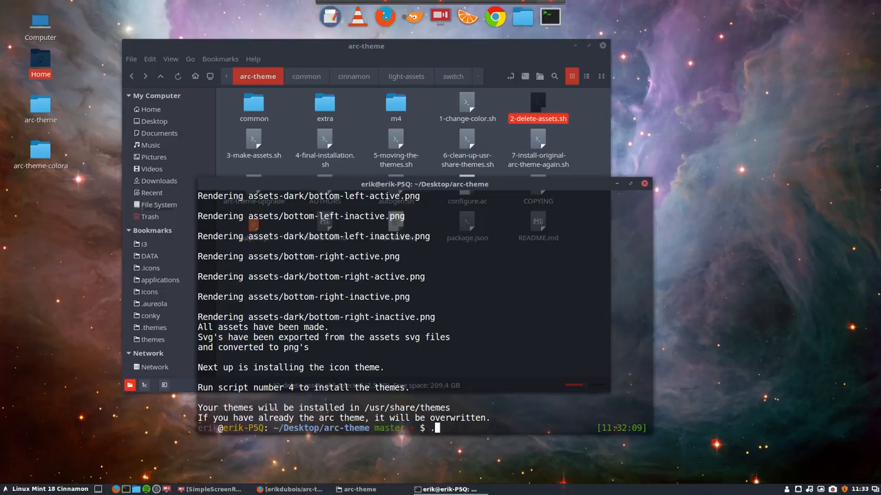
{"action": "type", "text": "/3-make-assets.sh"}
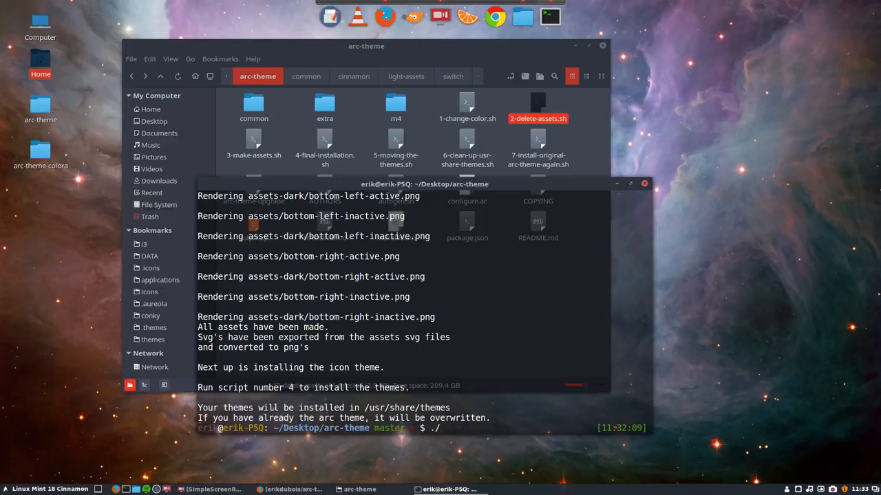
{"action": "type", "text": "/4-final-installation.sh"}
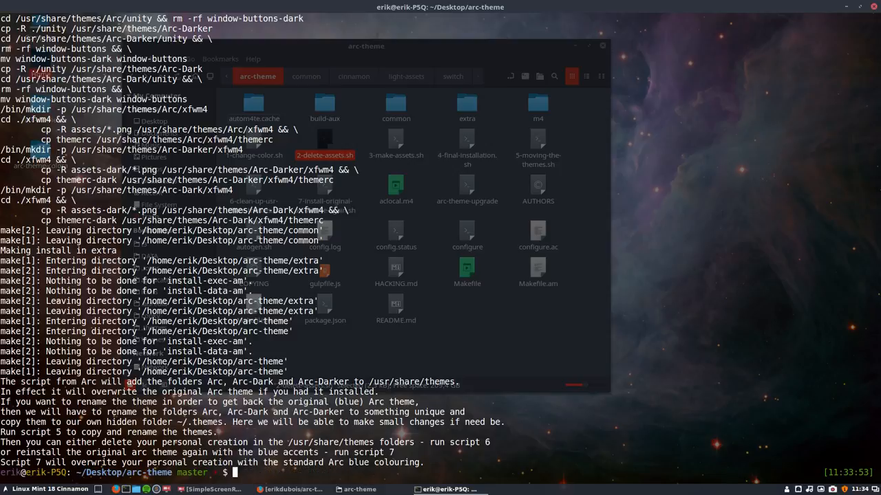
- Run ./5-moving-the-themes.sh and give the new theme the name Breeze
{"action": "type", "text": "./5-moving-the-themes.sh"}
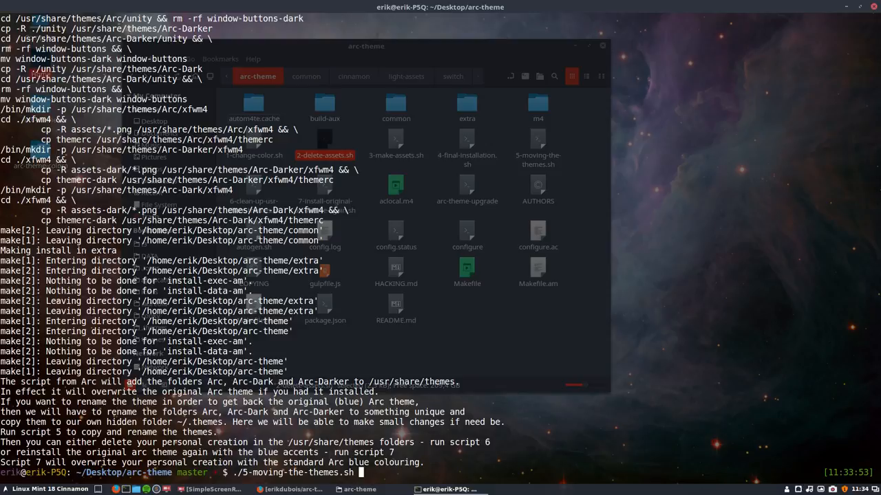
{"action": "key", "text": "Return"}
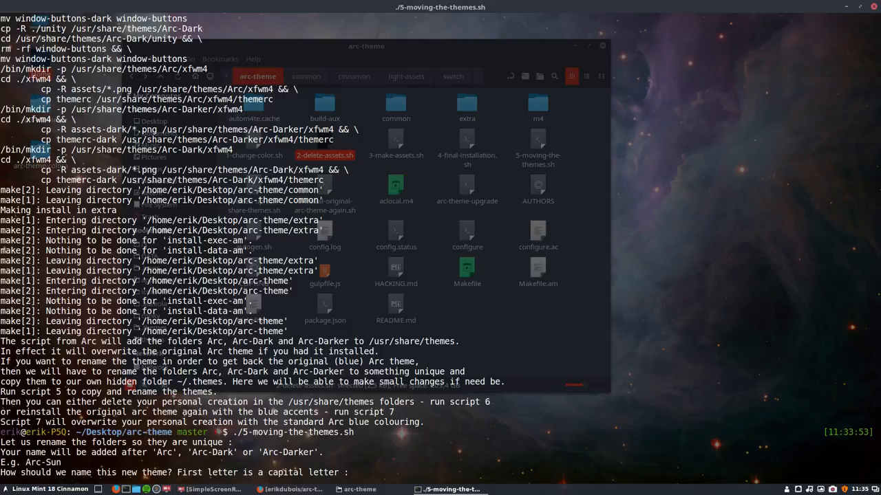
{"action": "type", "text": "Bree"}
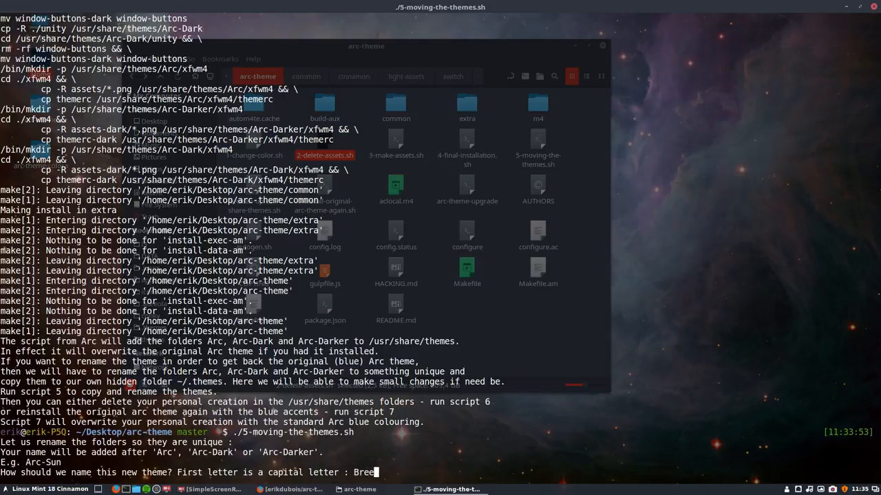
{"action": "type", "text": "ze"}
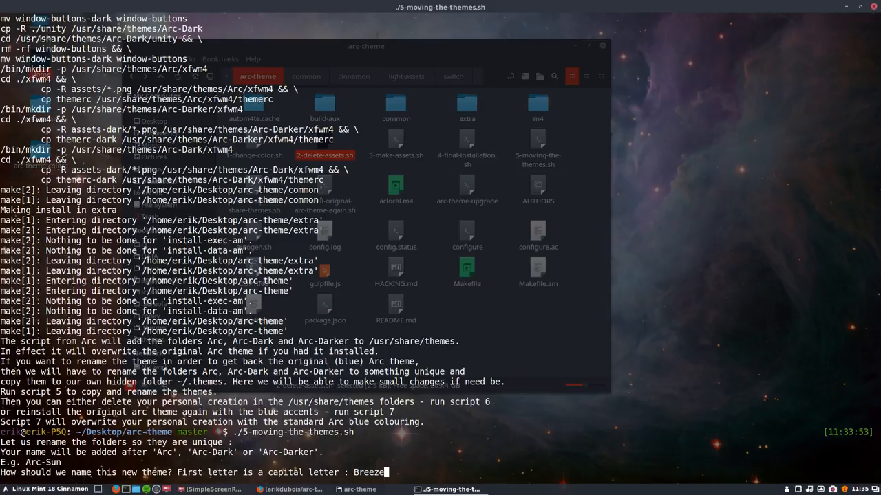
{"action": "key", "text": "Return"}
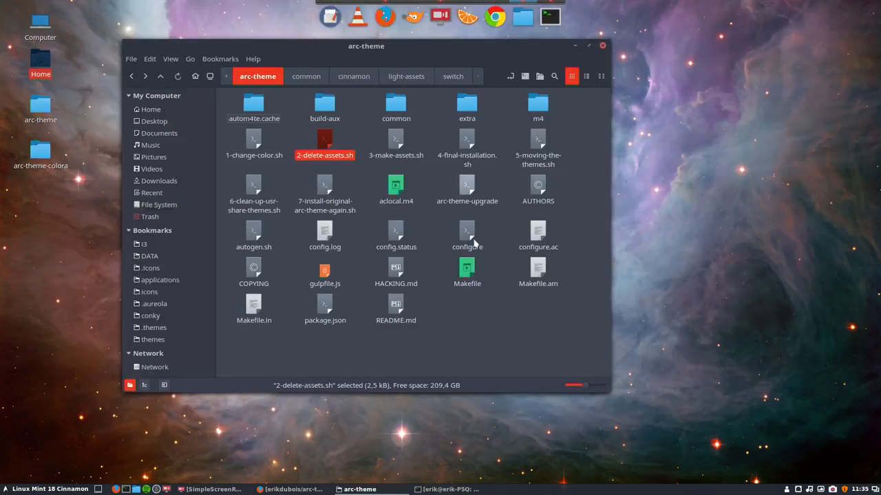
- Open the hidden .themes folder and select the Arc-Dark-Breeze and Arc-Darker-Breeze folders
{"action": "left_click", "coordinate": [153, 327]}
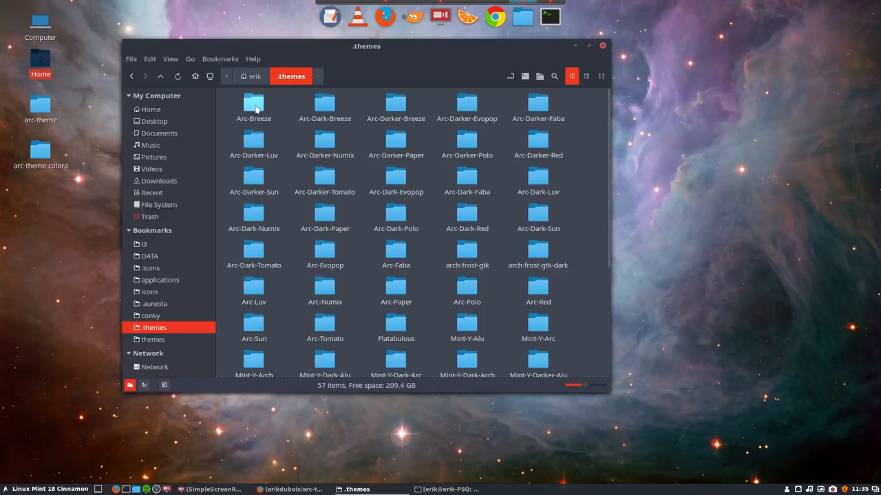
{"action": "left_click", "coordinate": [325, 107]}
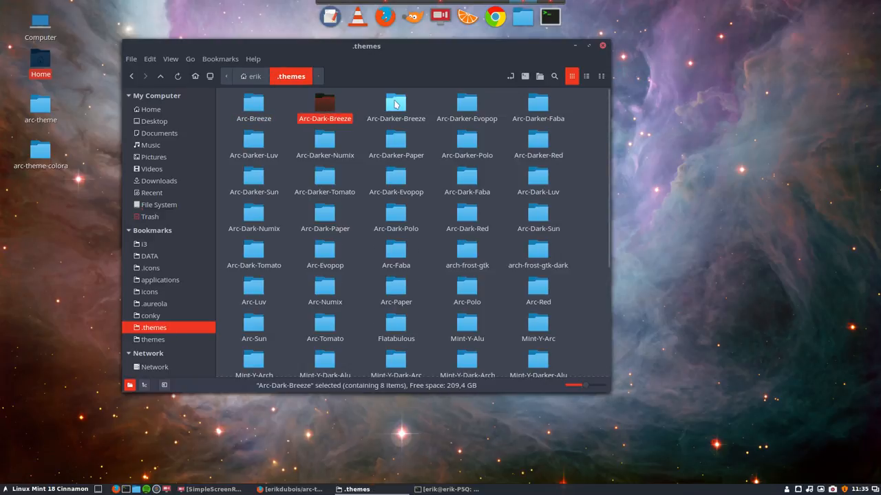
{"action": "left_click", "coordinate": [395, 107]}
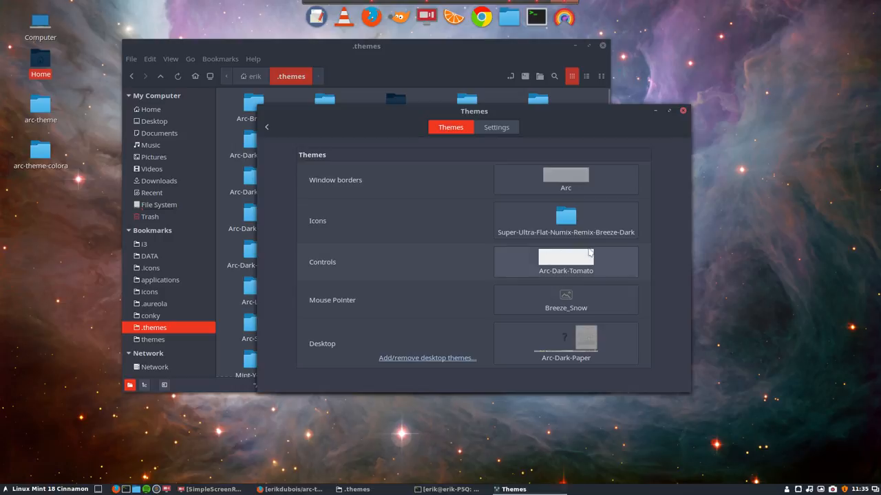
- Set Window borders, Controls and Desktop themes all to Arc-Dark-Breeze
{"action": "left_click", "coordinate": [566, 179]}
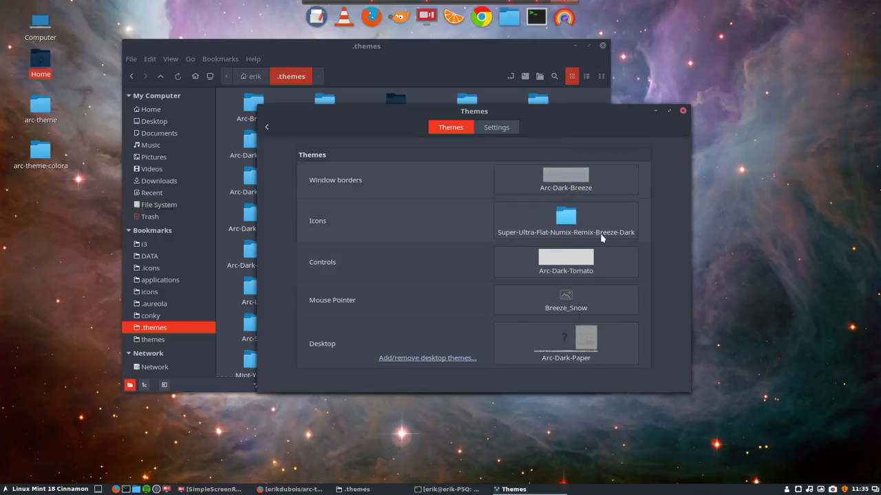
{"action": "left_click", "coordinate": [566, 262]}
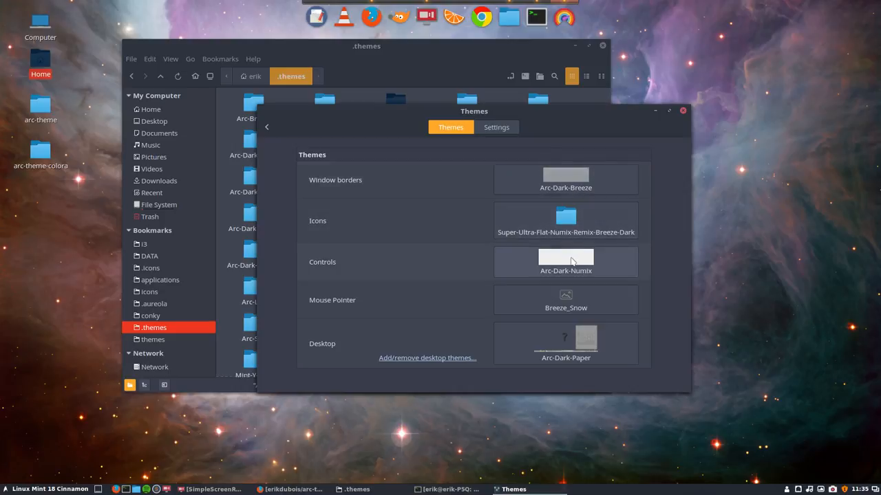
{"action": "left_click", "coordinate": [566, 262]}
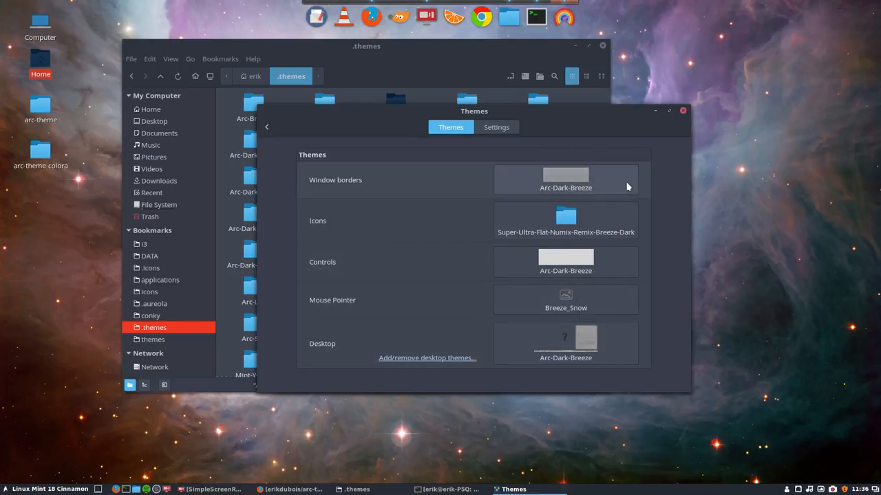
{"action": "mouse_move", "coordinate": [565, 219]}
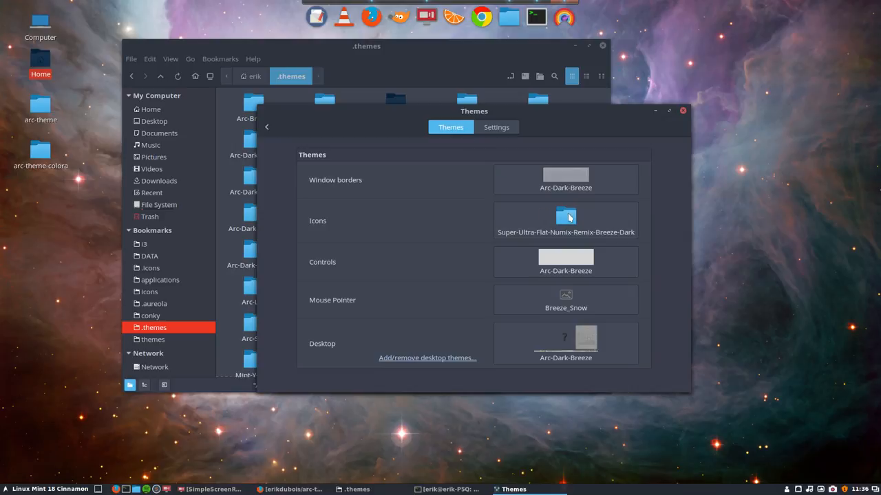
{"action": "left_click", "coordinate": [566, 175]}
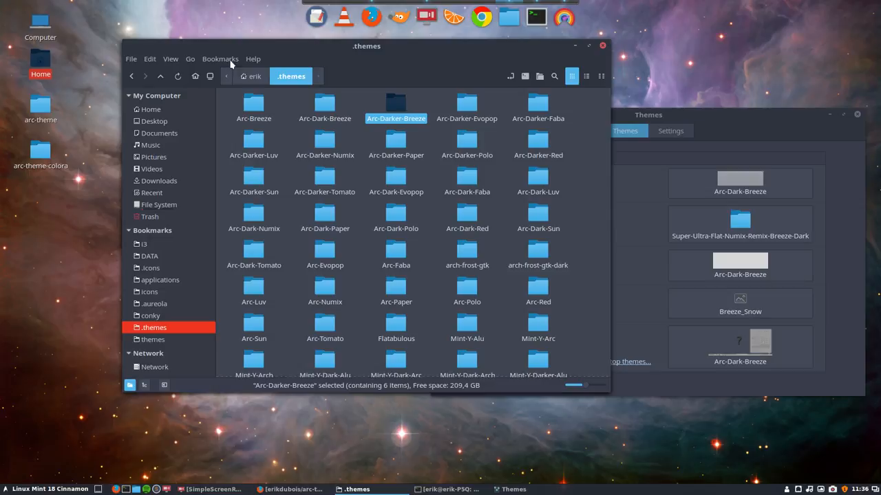
- Open /usr/share/themes in Nemo and select the Arc, Arc-Dark and Arc-Darker folders
{"action": "left_click", "coordinate": [149, 59]}
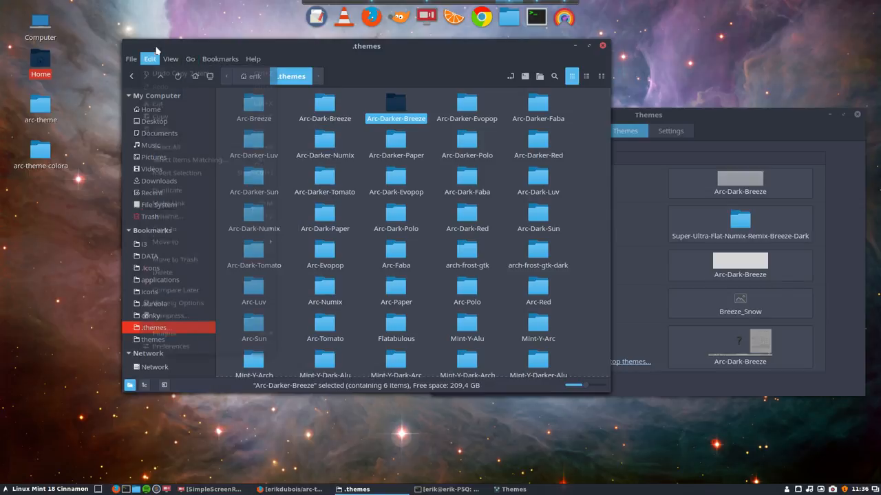
{"action": "left_click", "coordinate": [170, 59]}
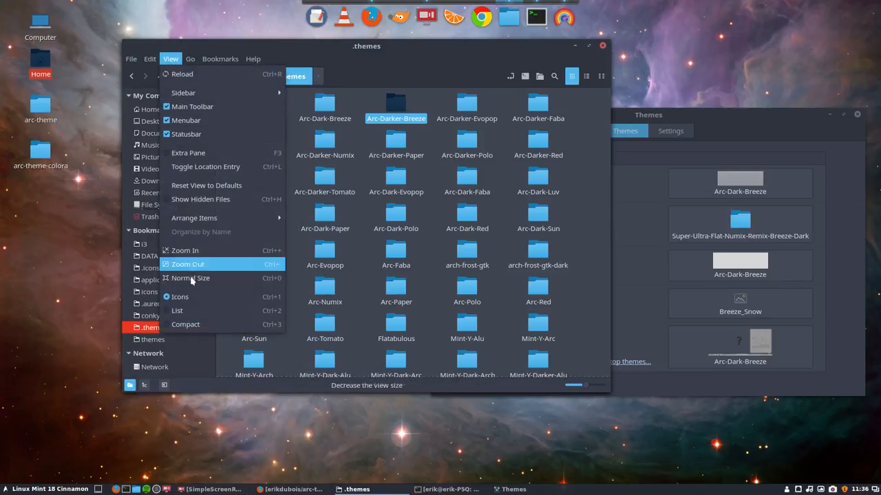
{"action": "left_click", "coordinate": [149, 59]}
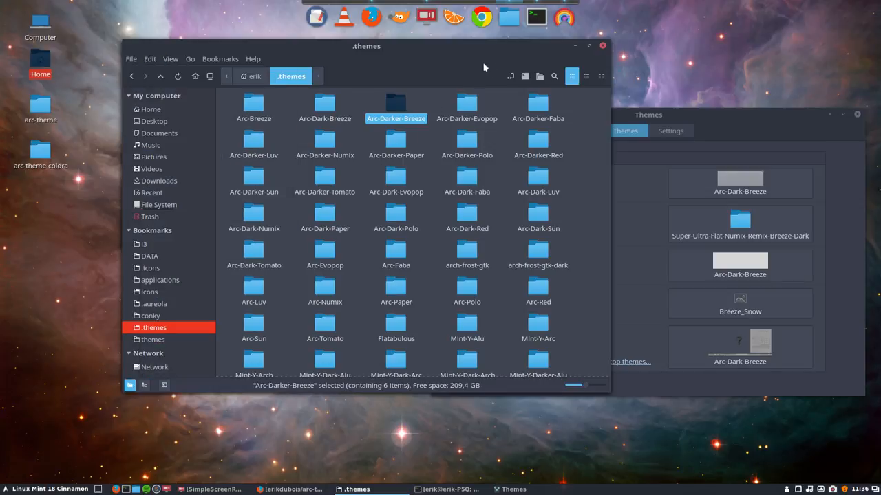
{"action": "mouse_move", "coordinate": [597, 58]}
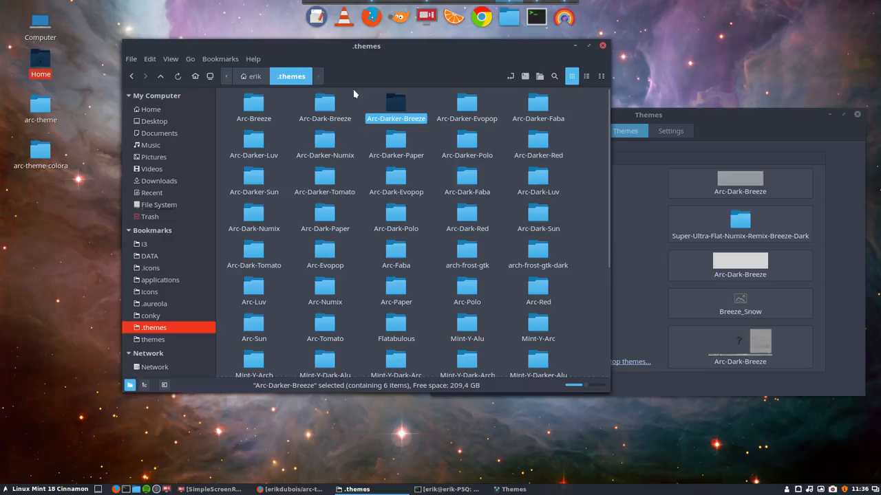
{"action": "left_click", "coordinate": [153, 340]}
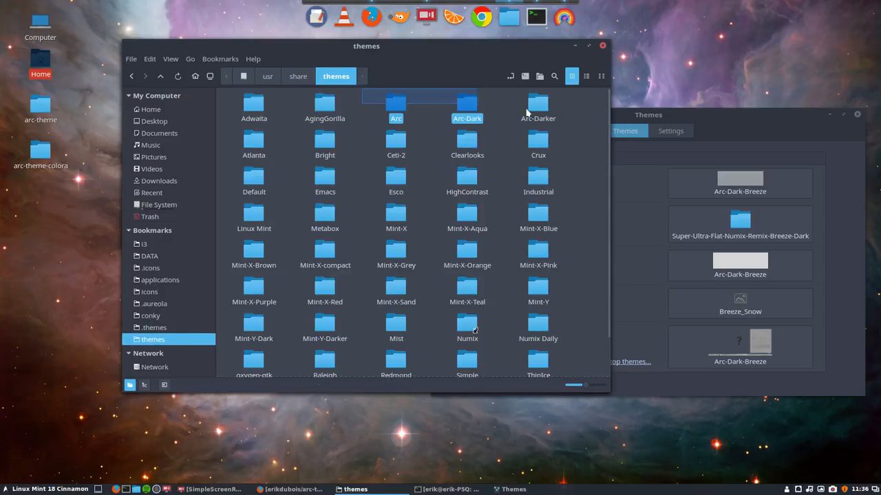
{"action": "left_click", "coordinate": [538, 107]}
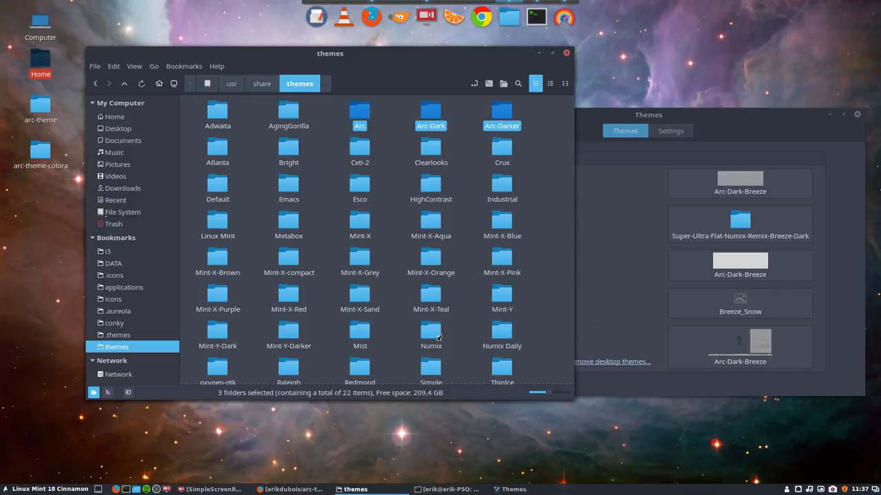
{"action": "mouse_move", "coordinate": [433, 402]}
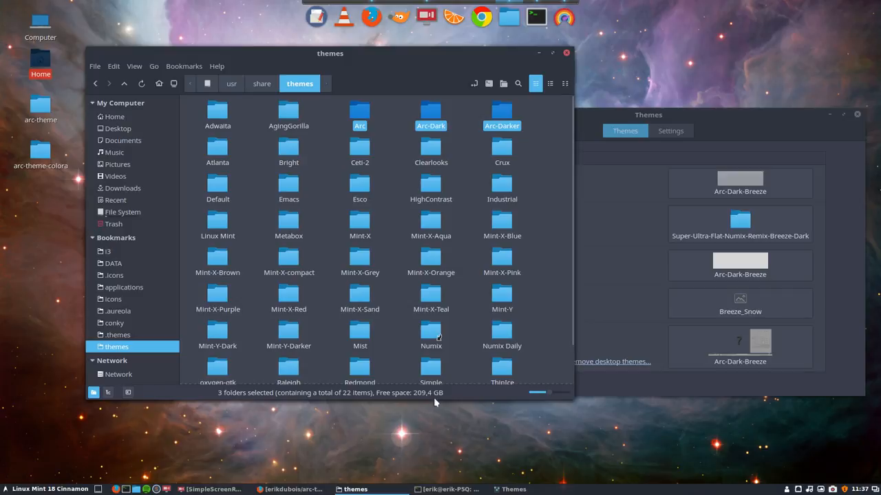
- Run ./6-clean-up-usr-share-themes.sh to remove the Arc folders from /usr/share/themes
{"action": "left_click", "coordinate": [448, 489]}
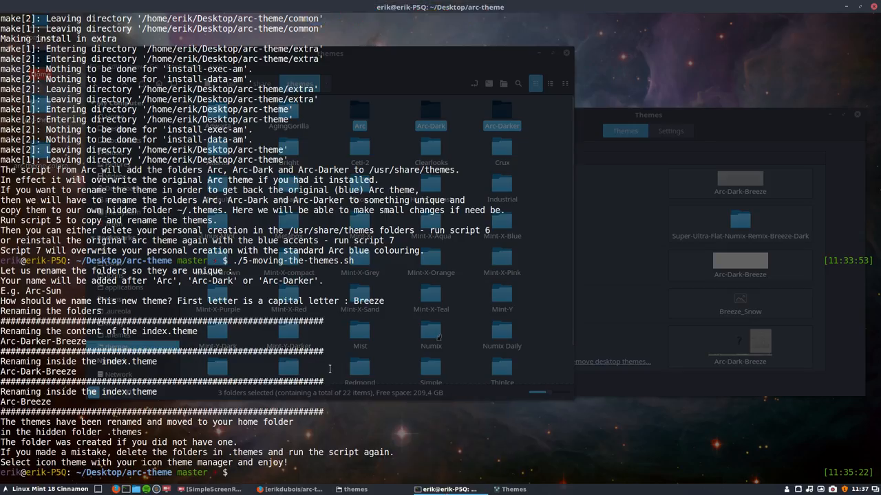
{"action": "type", "text": "./5-moving-the-themes.sh"}
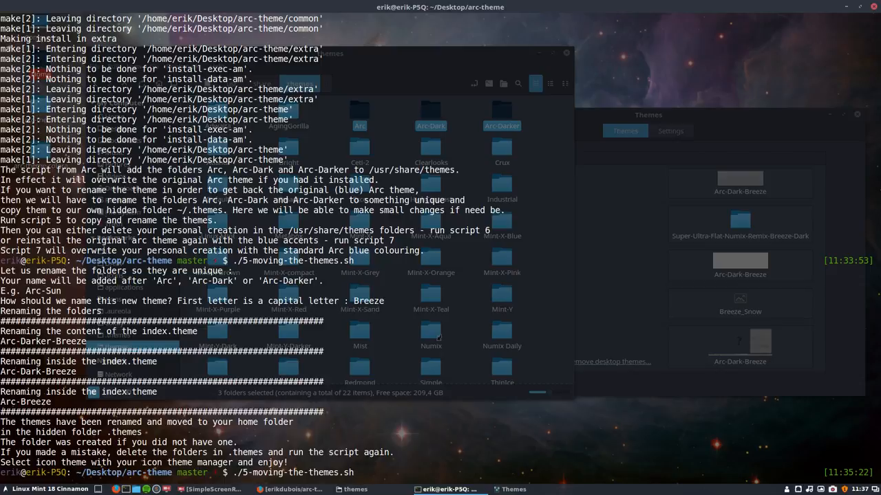
{"action": "type", "text": "./6"}
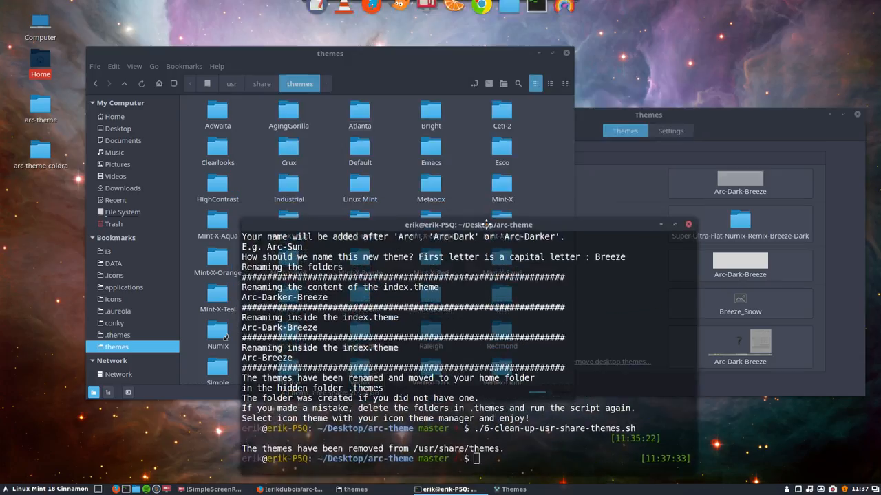
{"action": "left_click_drag", "start_coordinate": [468, 225], "coordinate": [313, 191]}
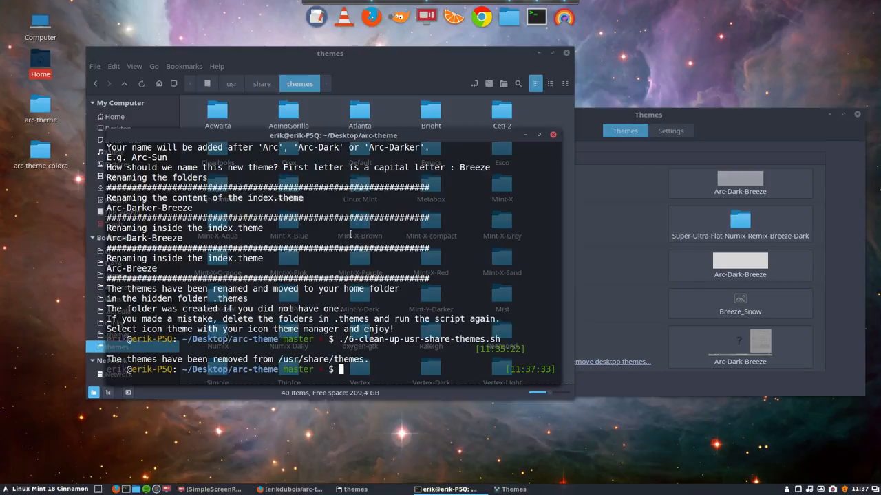
{"action": "type", "text": "./"}
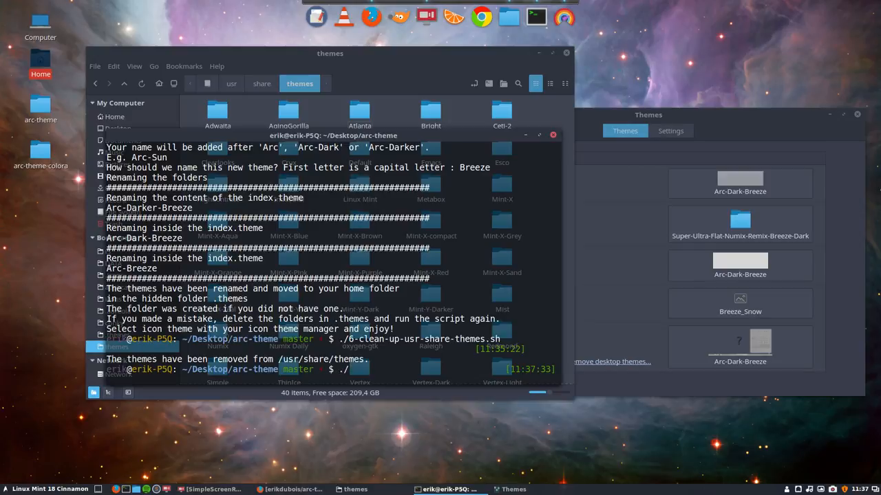